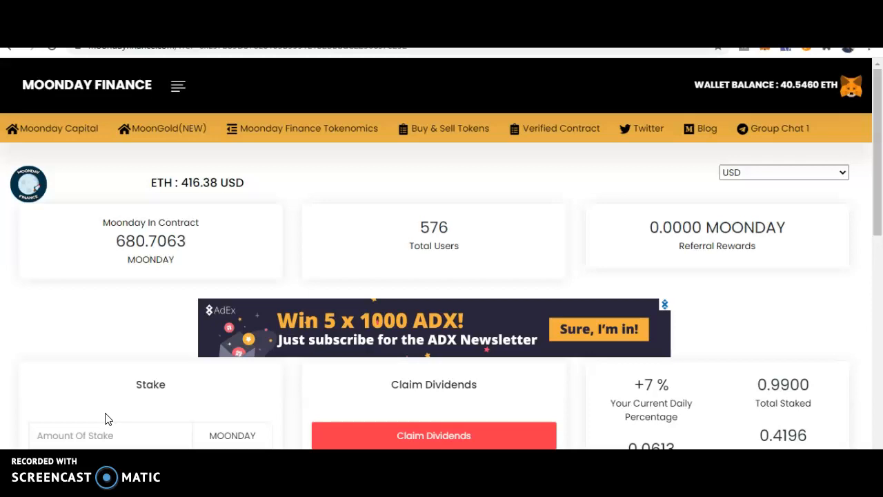
{"action": "mouse_move", "coordinate": [712, 69]}
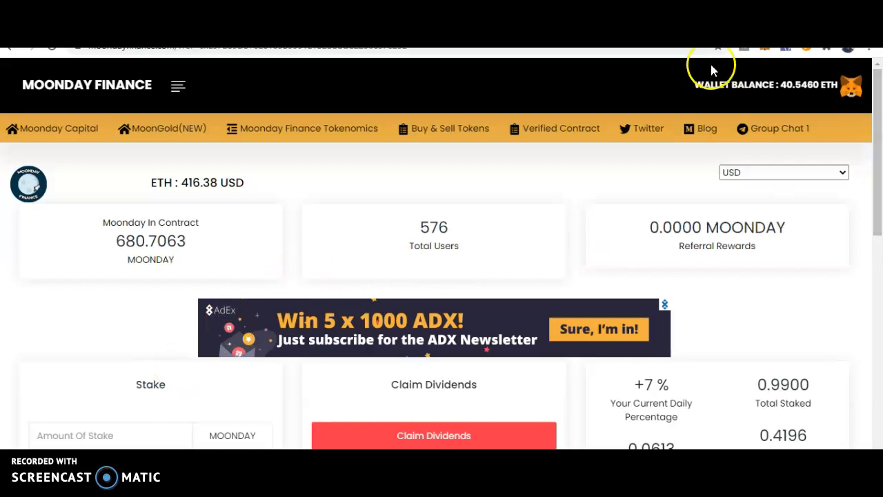
{"action": "mouse_move", "coordinate": [504, 179]}
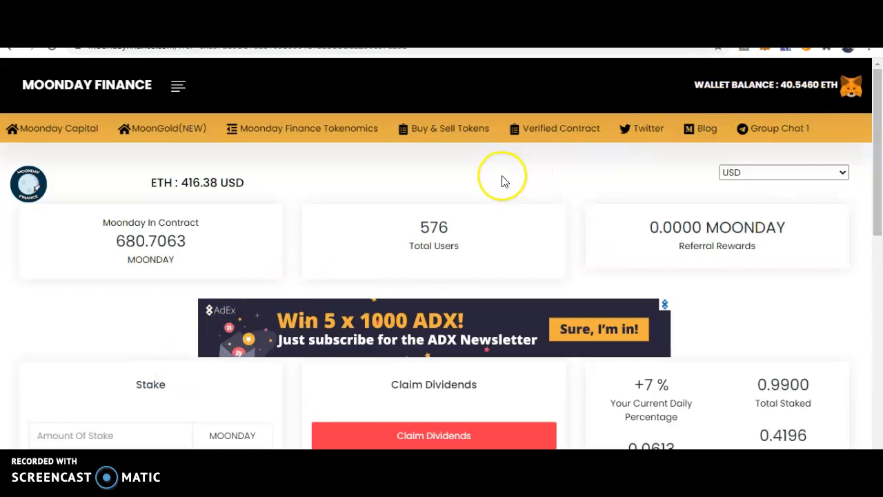
{"action": "mouse_move", "coordinate": [454, 164]}
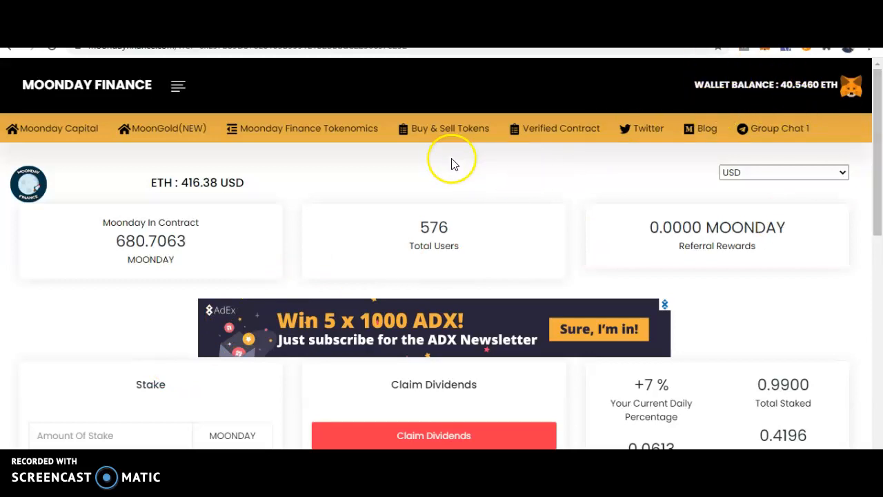
{"action": "mouse_move", "coordinate": [329, 160]}
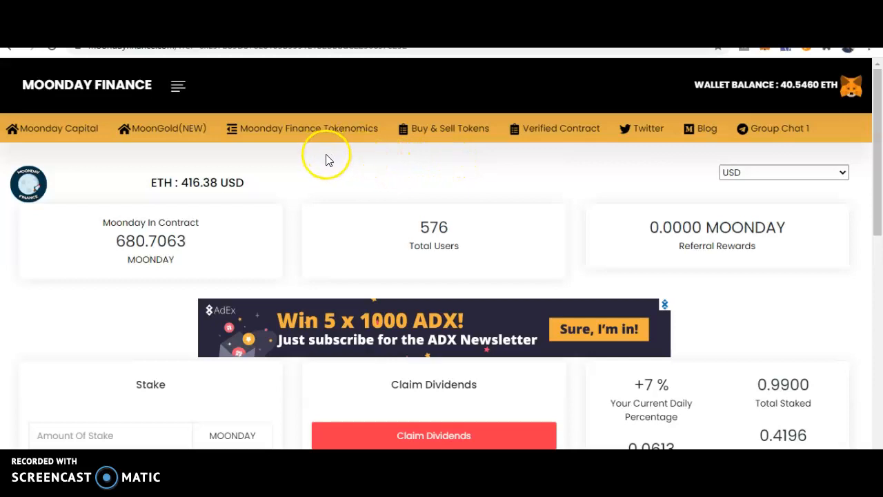
- Go to the MoonGold page showing 1006.9891 MoonGold held and 0.012982 MOONDAY dividends
{"action": "scroll", "scroll_direction": "down", "scroll_amount": 3}
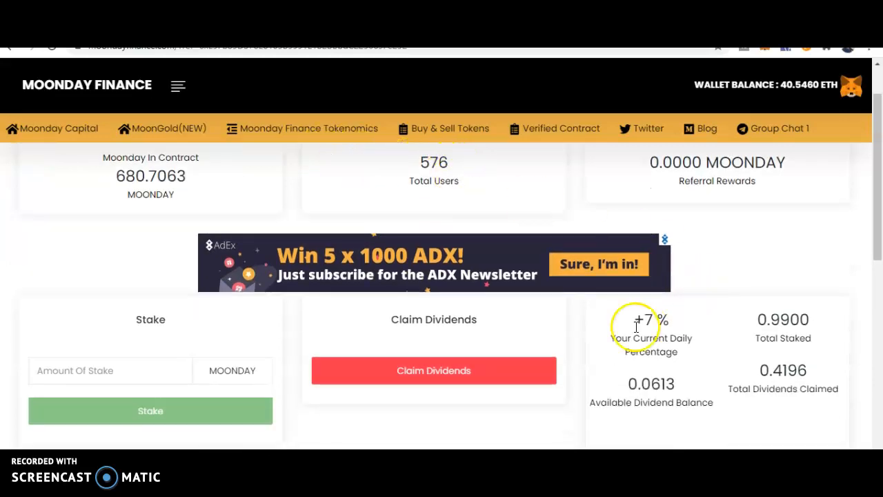
{"action": "mouse_move", "coordinate": [640, 392]}
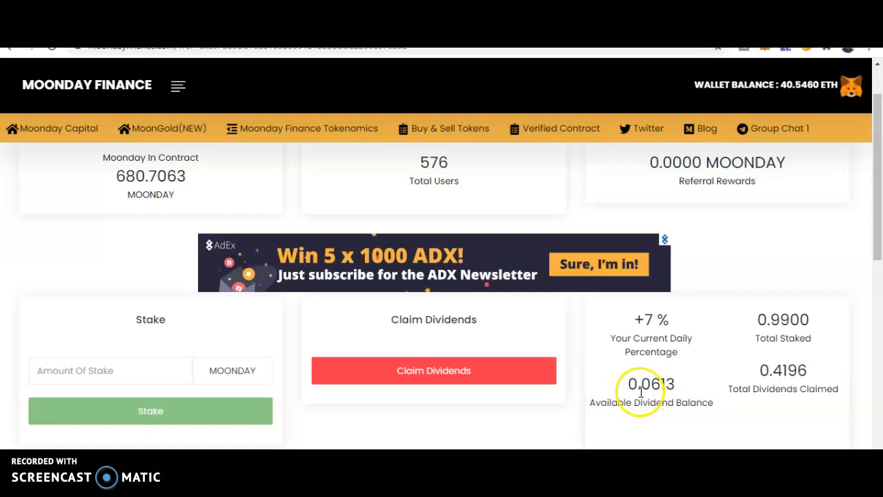
{"action": "mouse_move", "coordinate": [220, 116]}
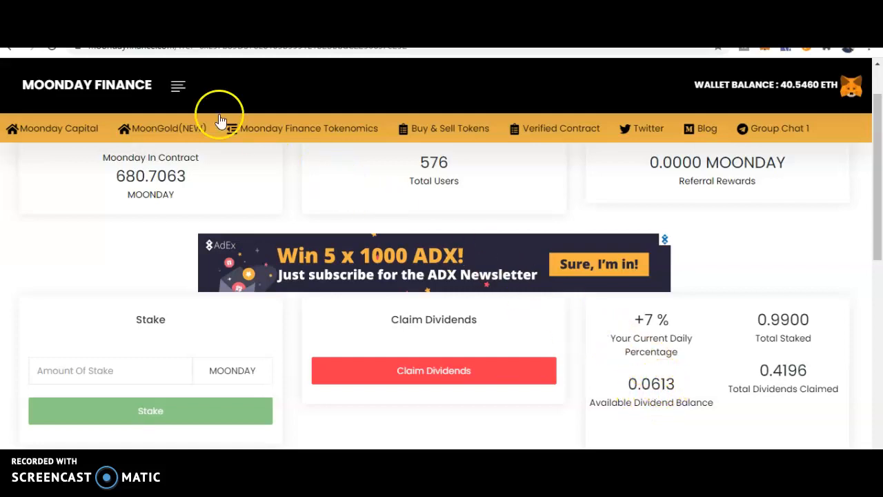
{"action": "left_click", "coordinate": [165, 128]}
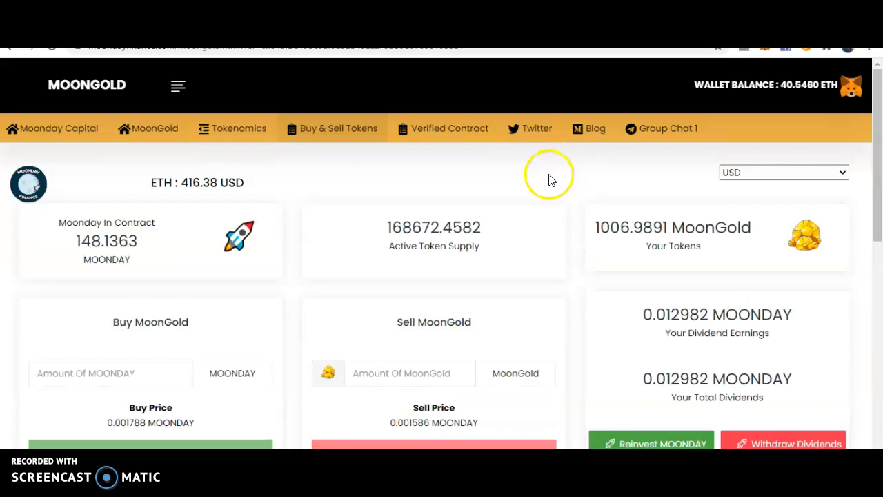
{"action": "mouse_move", "coordinate": [676, 323]}
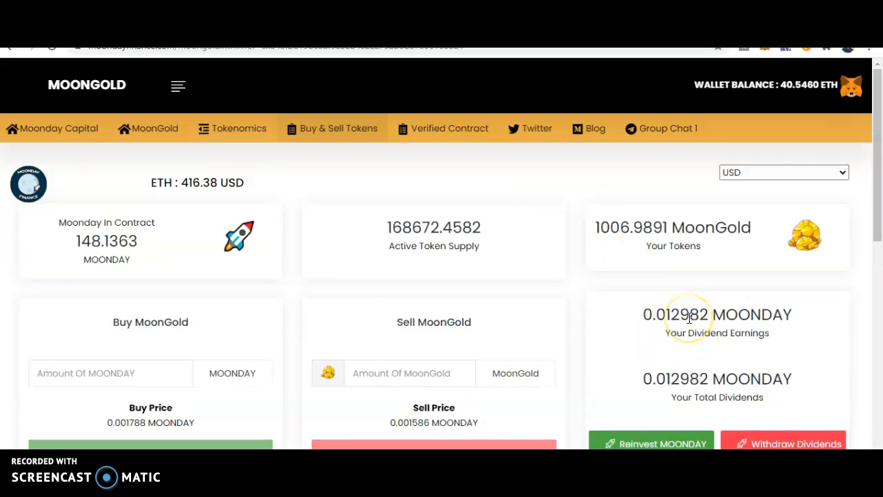
{"action": "mouse_move", "coordinate": [687, 318]}
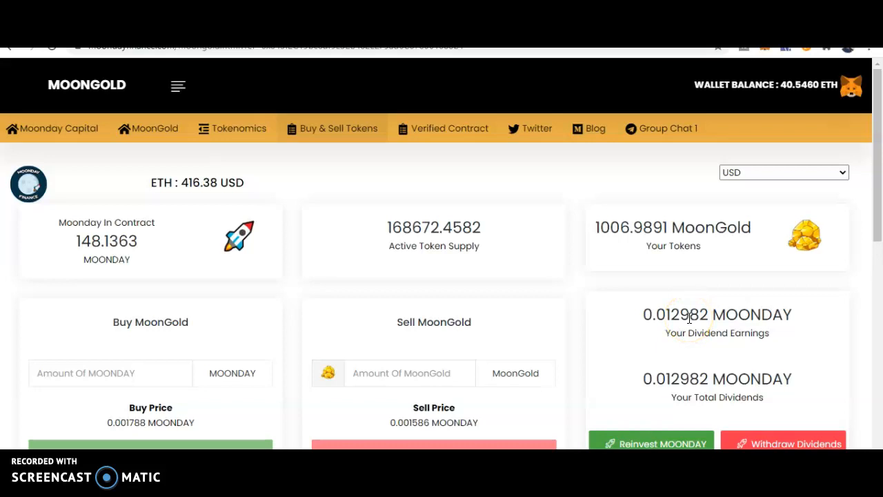
{"action": "mouse_move", "coordinate": [290, 153]}
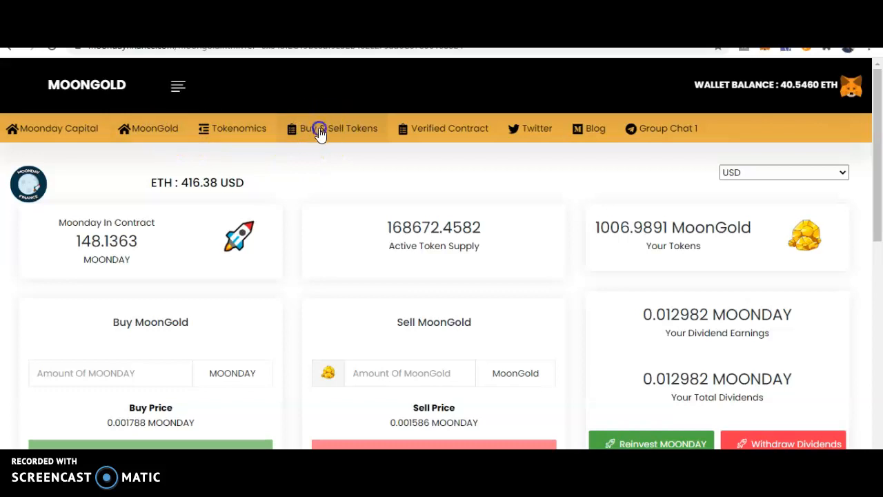
- Reach Uniswap's swap screen for the Moonday token via Buy & Sell Tokens and Trade
{"action": "left_click", "coordinate": [320, 128]}
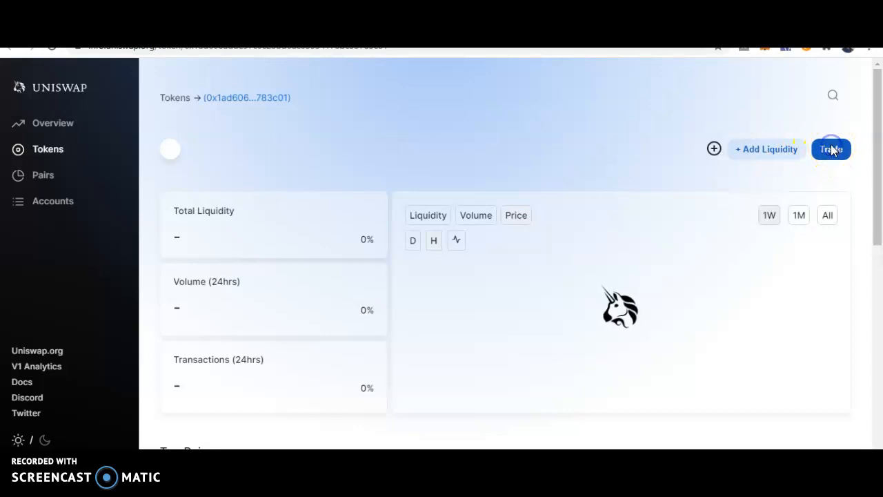
{"action": "left_click", "coordinate": [831, 149]}
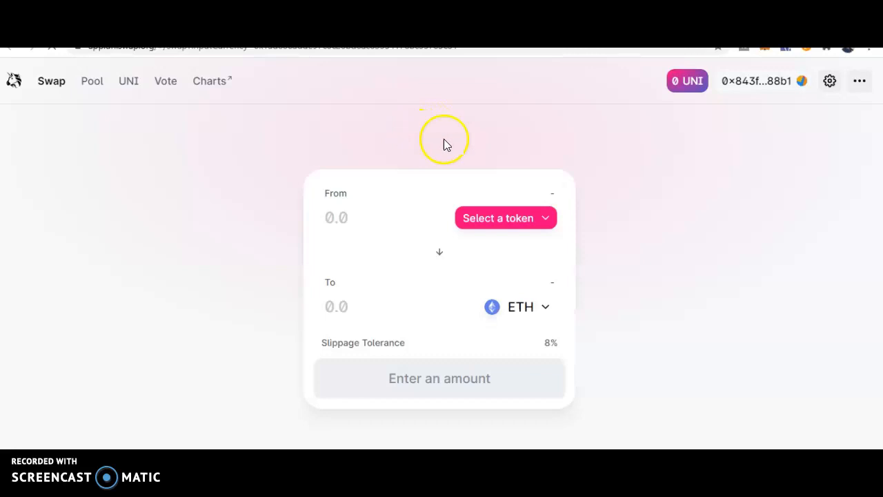
{"action": "mouse_move", "coordinate": [547, 155]}
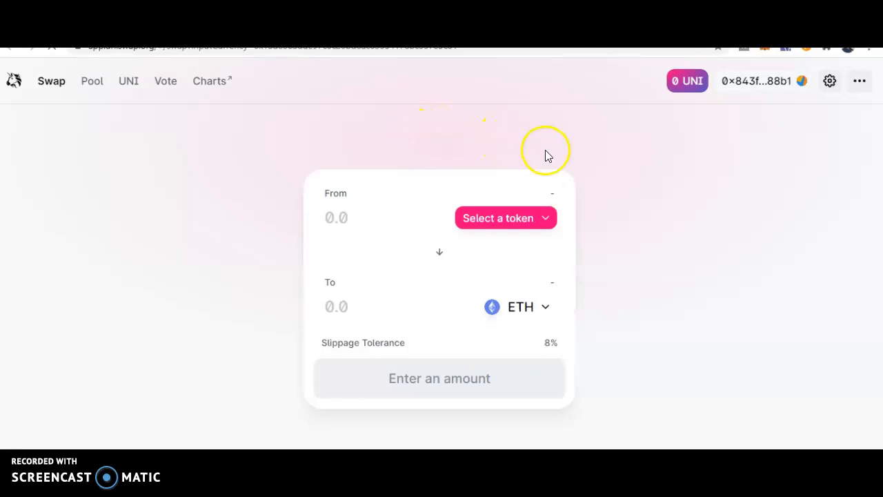
{"action": "mouse_move", "coordinate": [435, 208]}
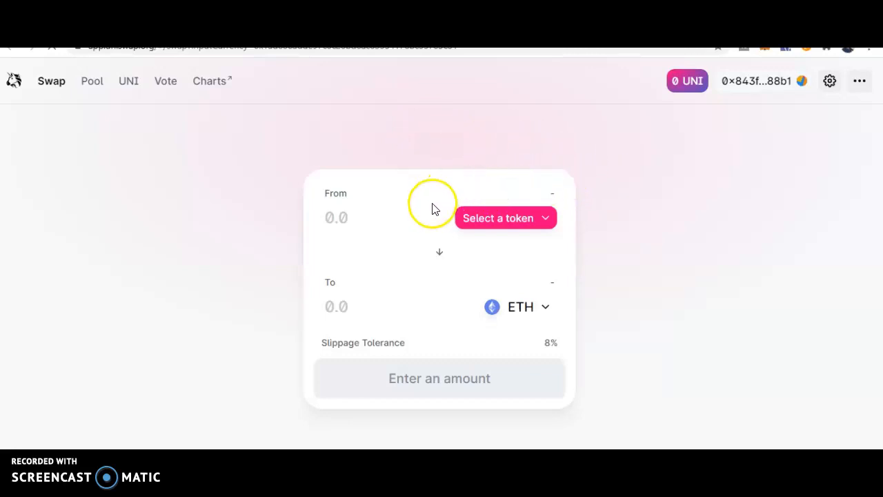
{"action": "mouse_move", "coordinate": [596, 192]}
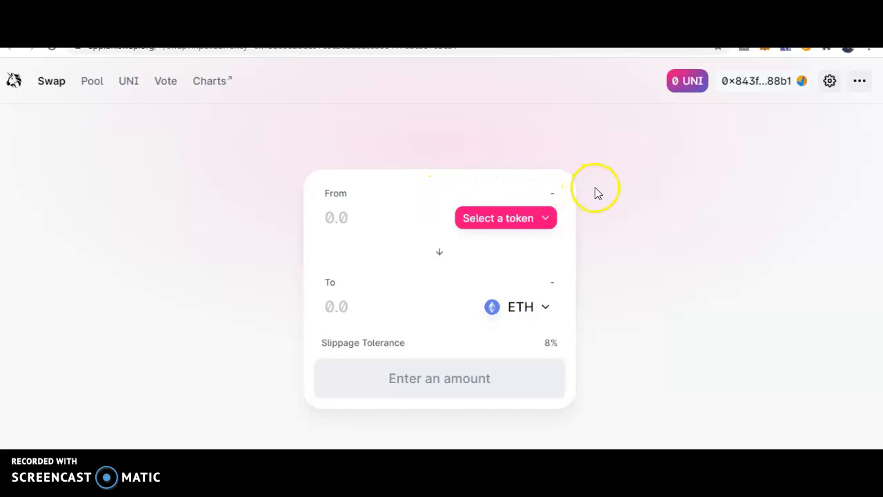
- Acknowledge the import warning and accept the MOONDAY token into the swap form
{"action": "left_click", "coordinate": [499, 218]}
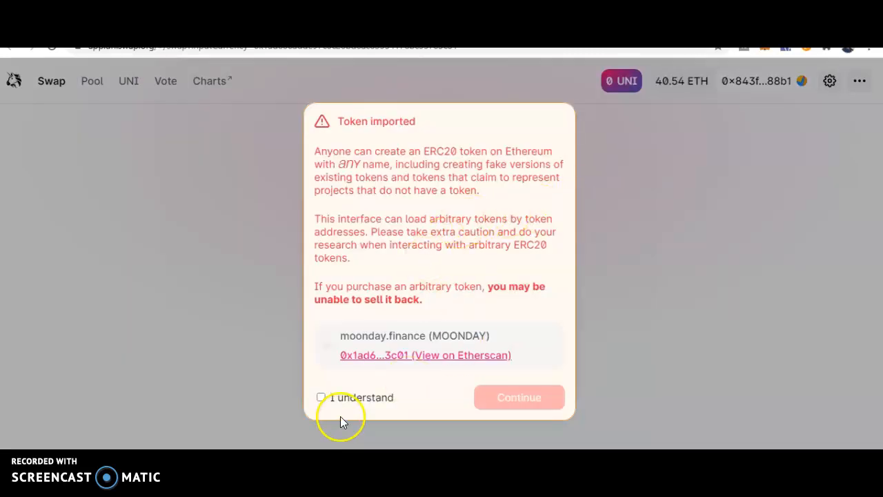
{"action": "left_click", "coordinate": [320, 398]}
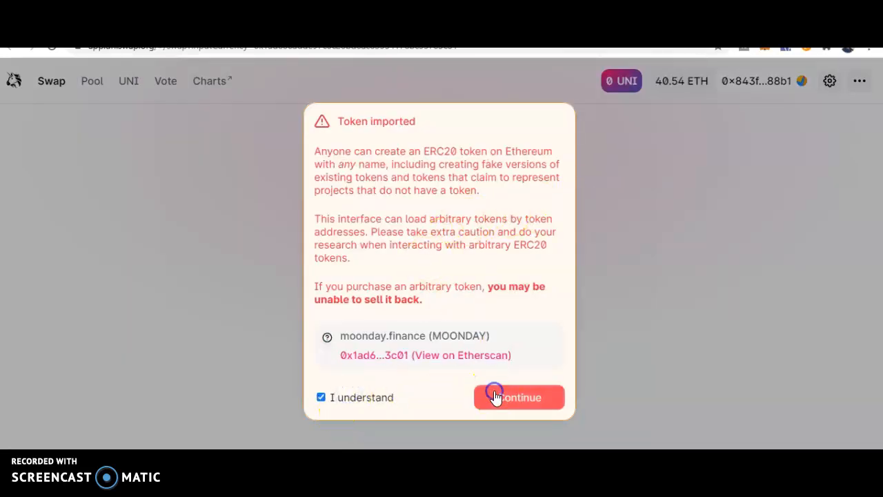
{"action": "left_click", "coordinate": [519, 398]}
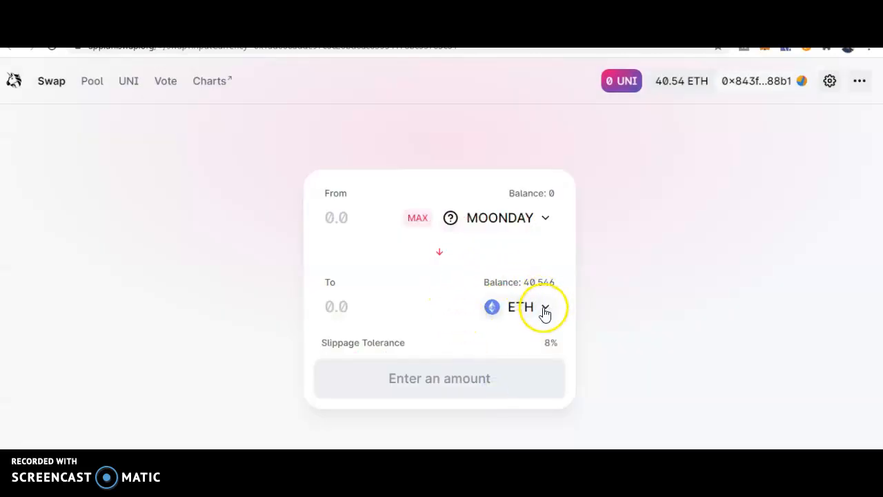
- Set the output token to USDT and enter 0.074 MOONDAY to swap
{"action": "left_click", "coordinate": [522, 307]}
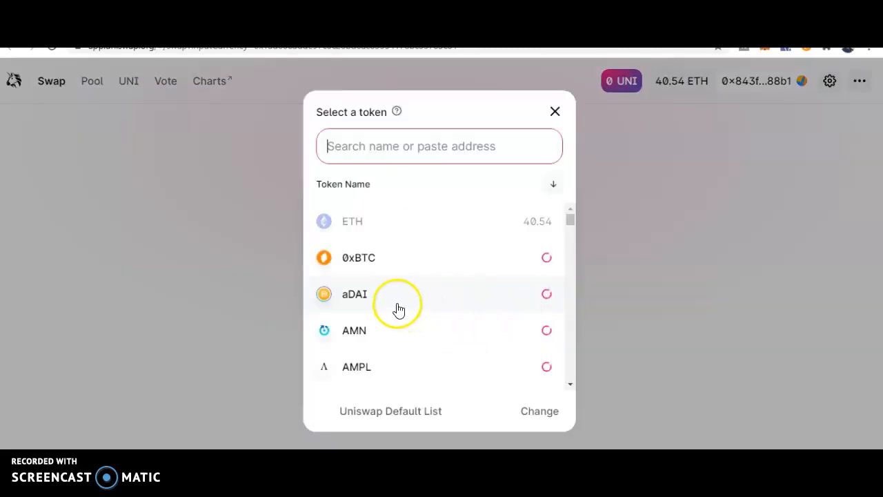
{"action": "mouse_move", "coordinate": [395, 267]}
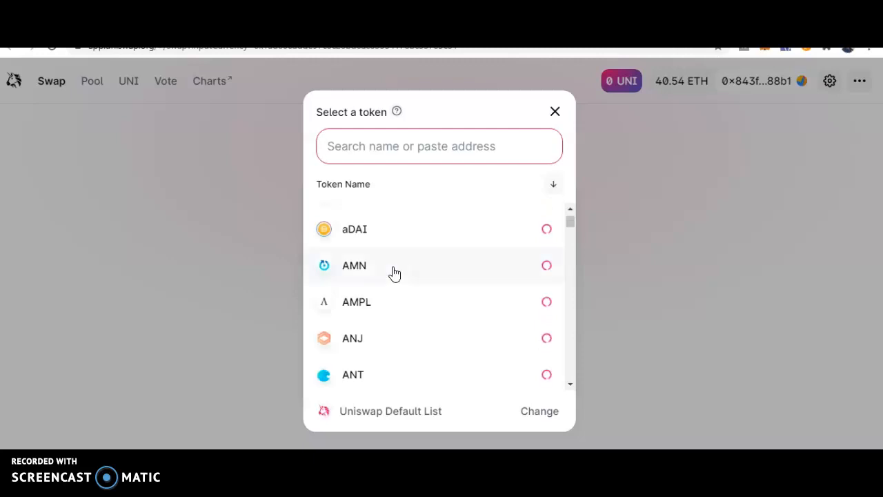
{"action": "scroll", "scroll_direction": "down", "scroll_amount": 3}
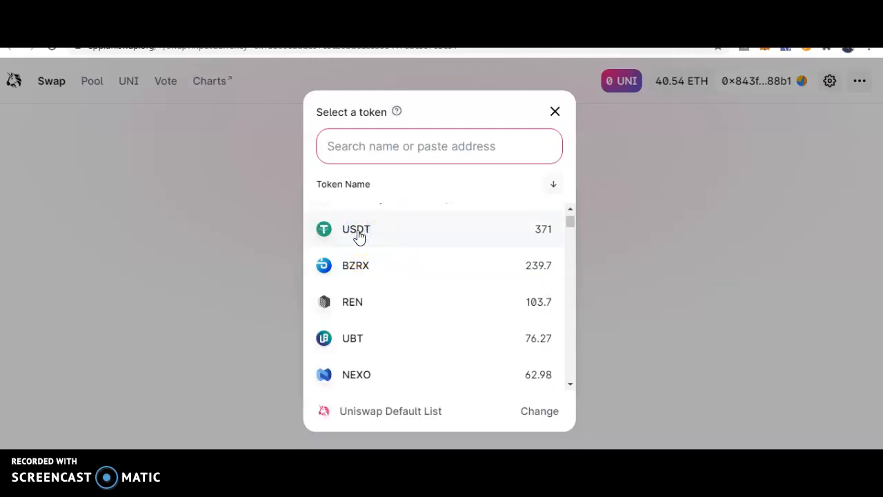
{"action": "left_click", "coordinate": [357, 229]}
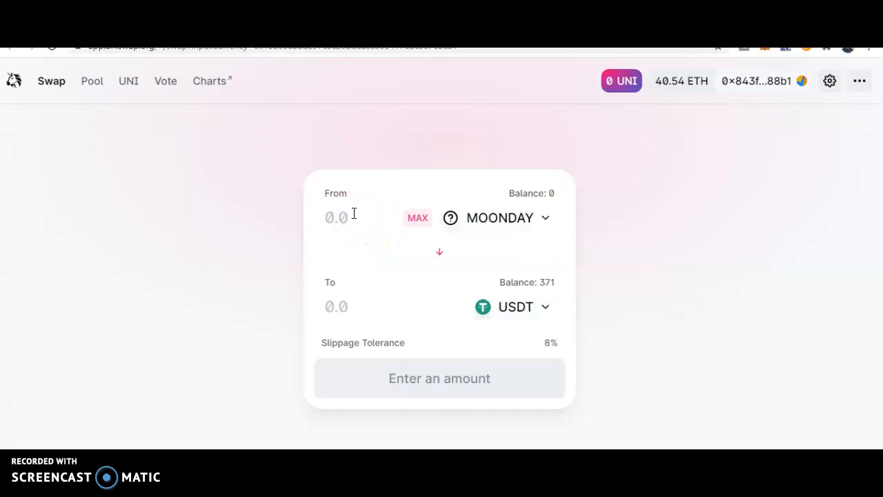
{"action": "type", "text": "0."}
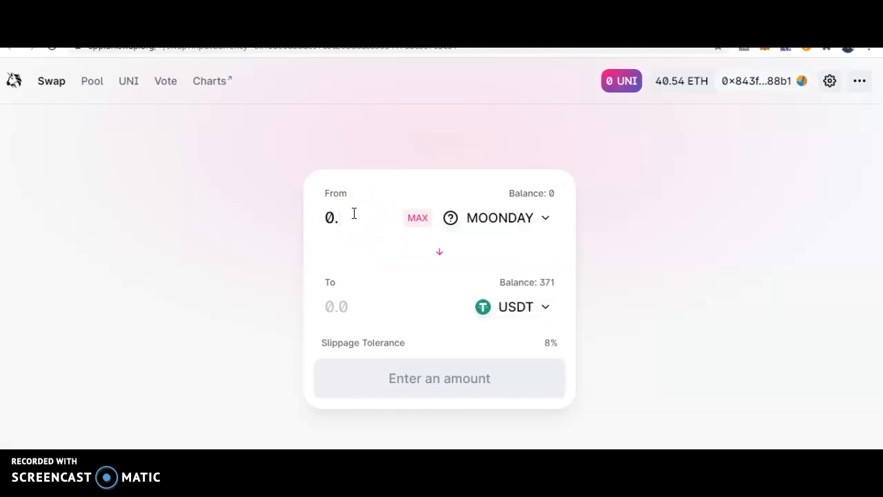
{"action": "type", "text": "074"}
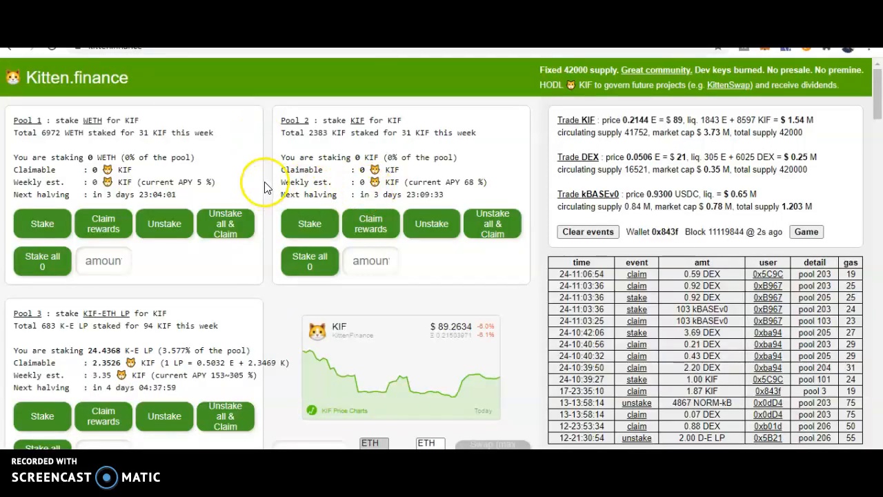
- Follow Kitten.finance's 'get KIF on UniSwap' link to a fresh Uniswap swap form
{"action": "scroll", "scroll_direction": "down", "scroll_amount": 3}
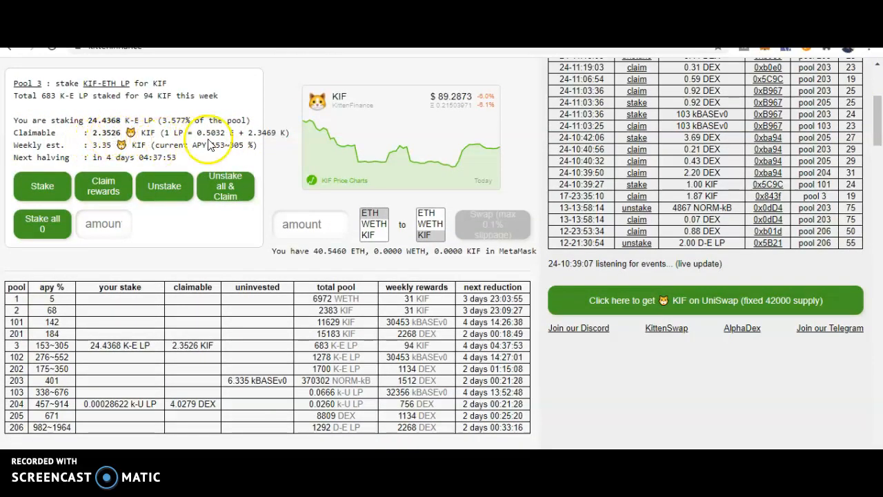
{"action": "mouse_move", "coordinate": [664, 301]}
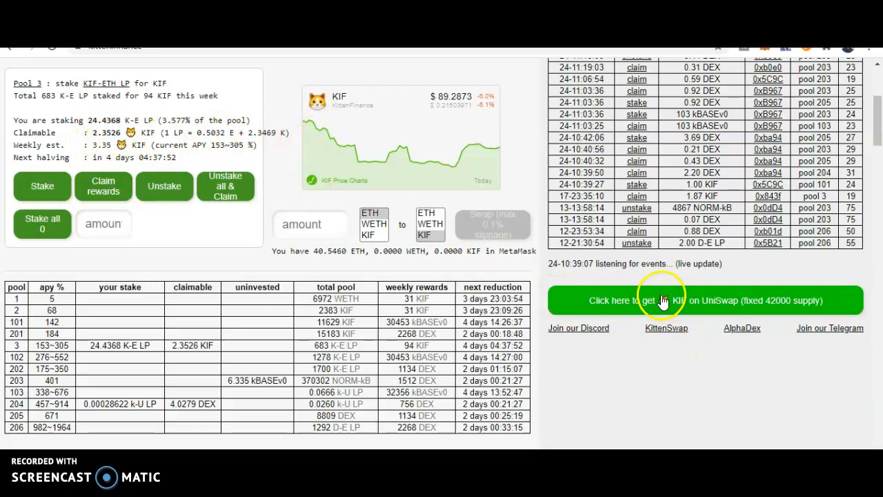
{"action": "left_click", "coordinate": [706, 301]}
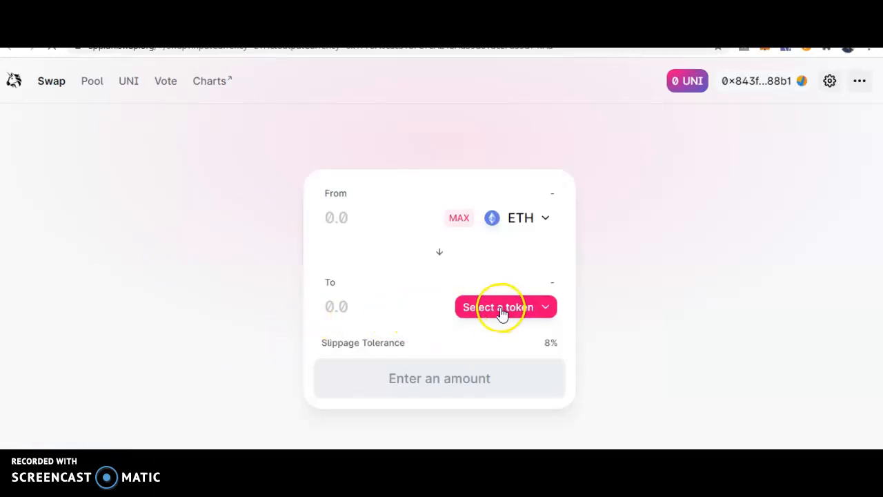
{"action": "mouse_move", "coordinate": [442, 279]}
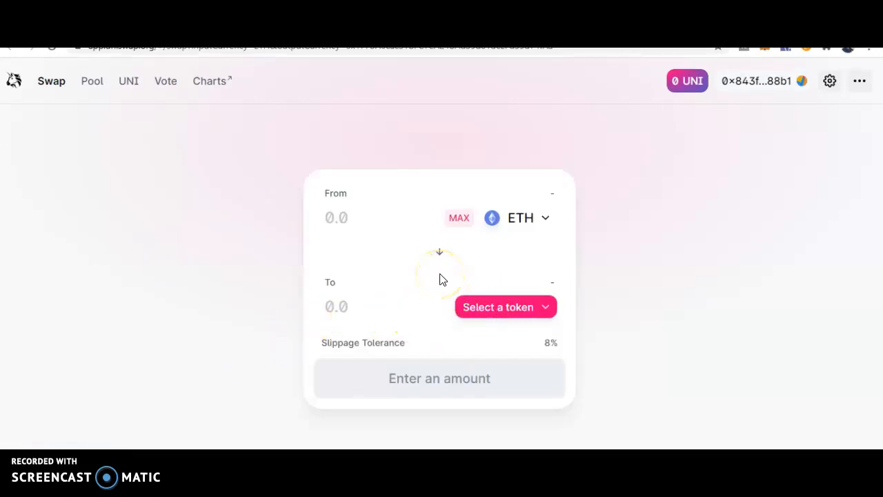
{"action": "mouse_move", "coordinate": [262, 300]}
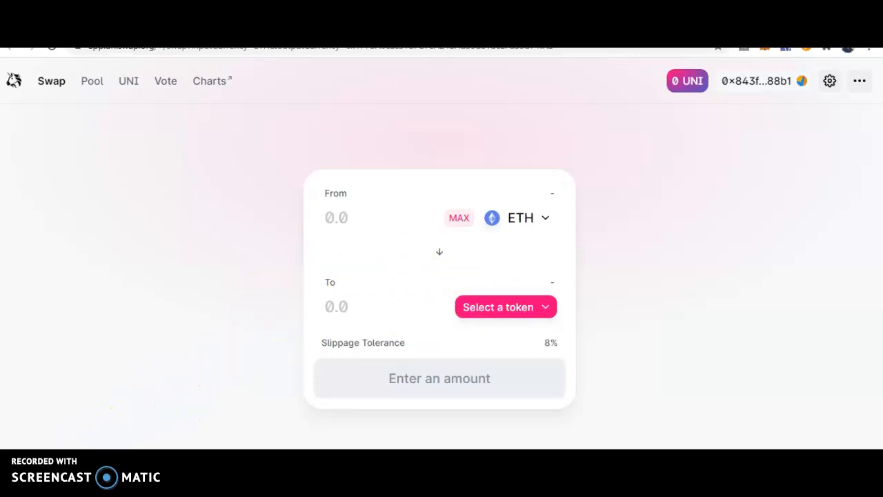
{"action": "mouse_move", "coordinate": [81, 433]}
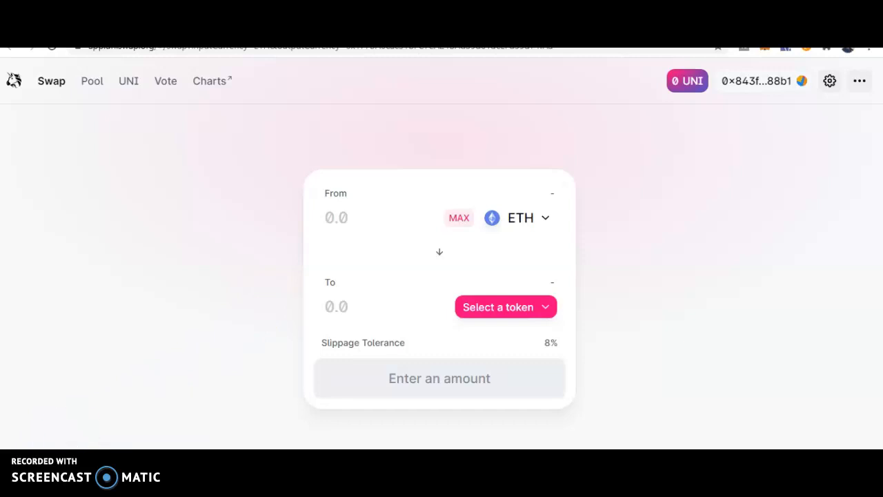
- Import the KIF token, reverse the swap direction and enter 2.34 KIF to sell
{"action": "left_click", "coordinate": [320, 398]}
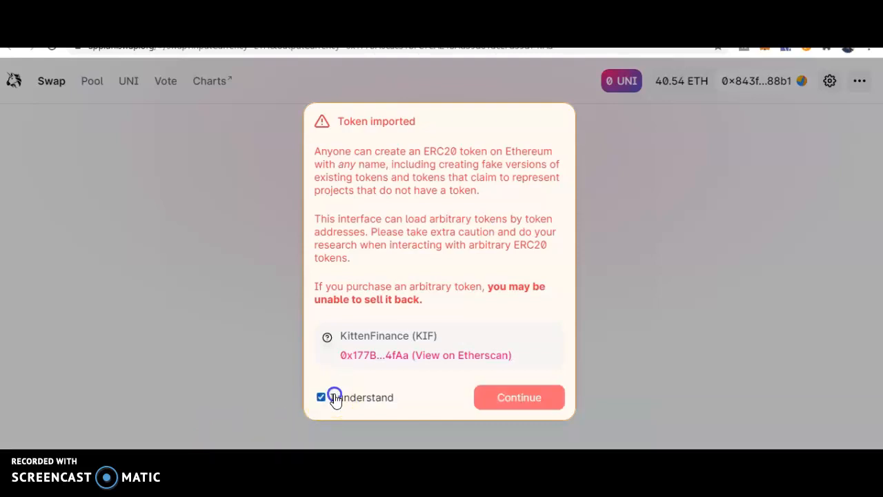
{"action": "left_click", "coordinate": [519, 398]}
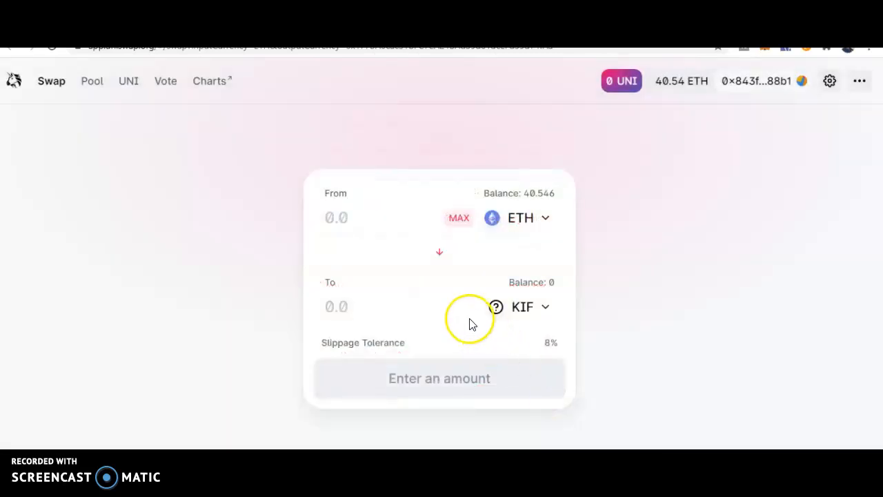
{"action": "left_click", "coordinate": [439, 252]}
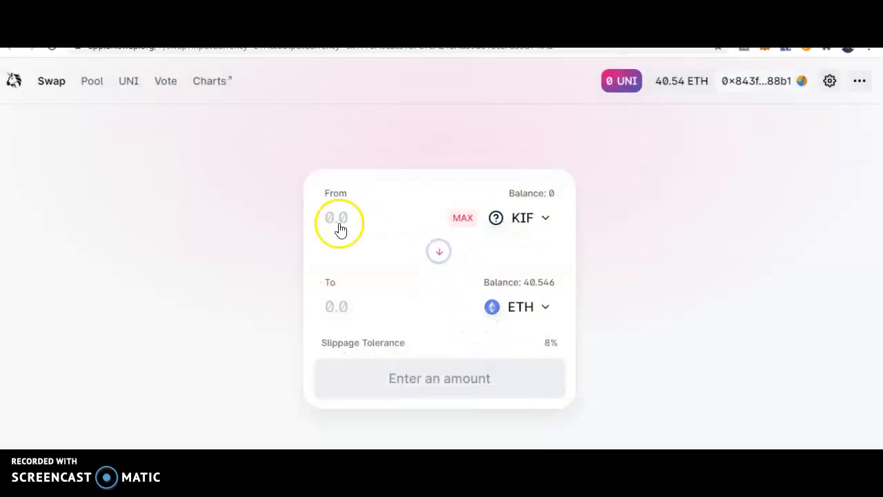
{"action": "left_click", "coordinate": [337, 218]}
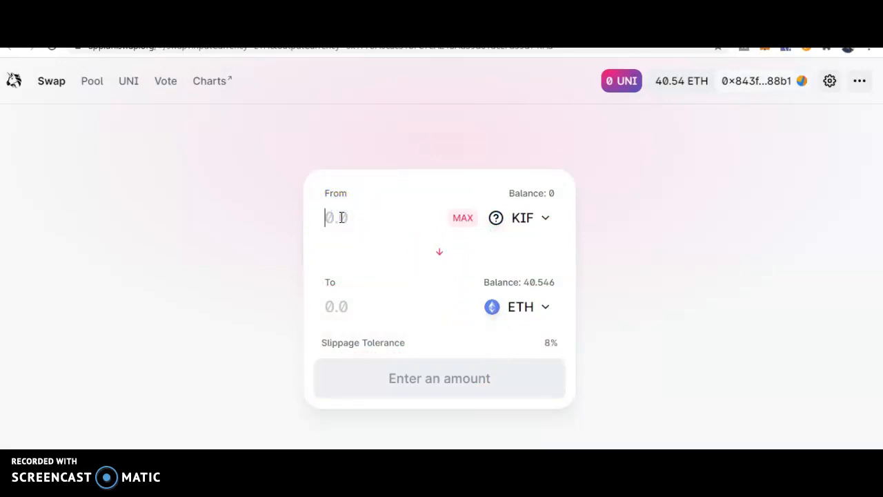
{"action": "type", "text": "2"}
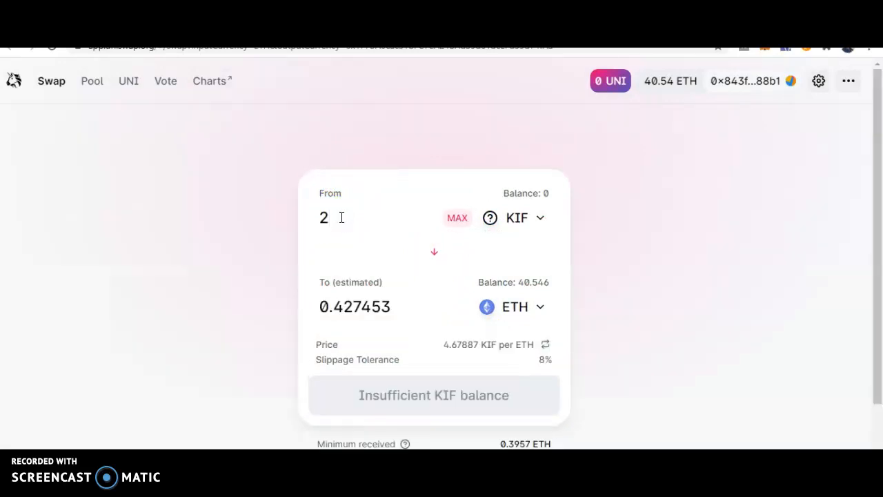
{"action": "type", "text": ".34"}
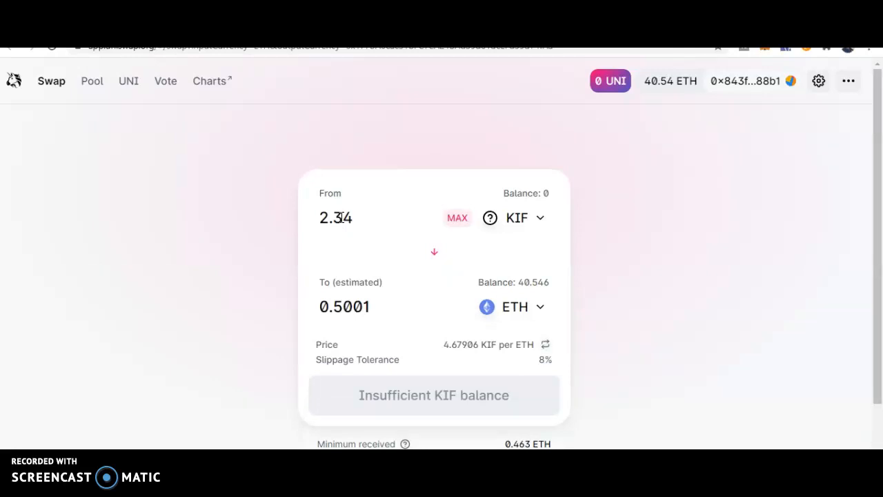
{"action": "mouse_move", "coordinate": [527, 297]}
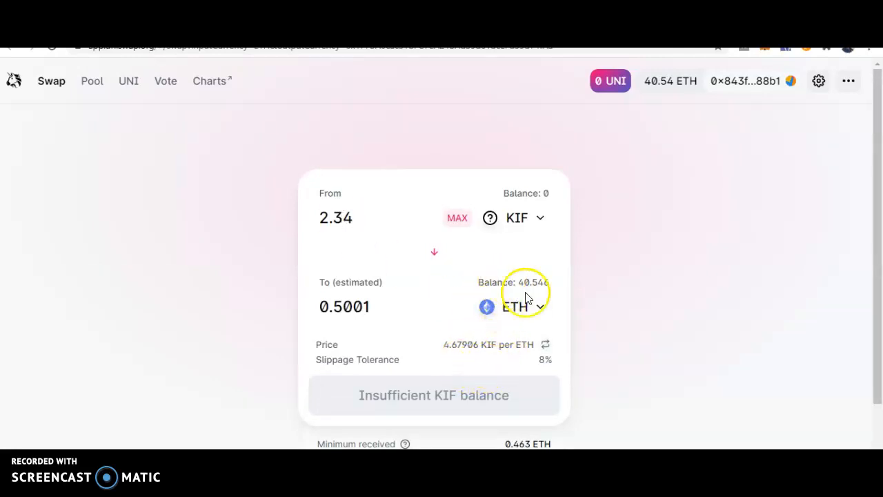
- Price the 2.34 KIF in USDT instead of ETH, showing about 206.987 USDT
{"action": "left_click", "coordinate": [523, 306]}
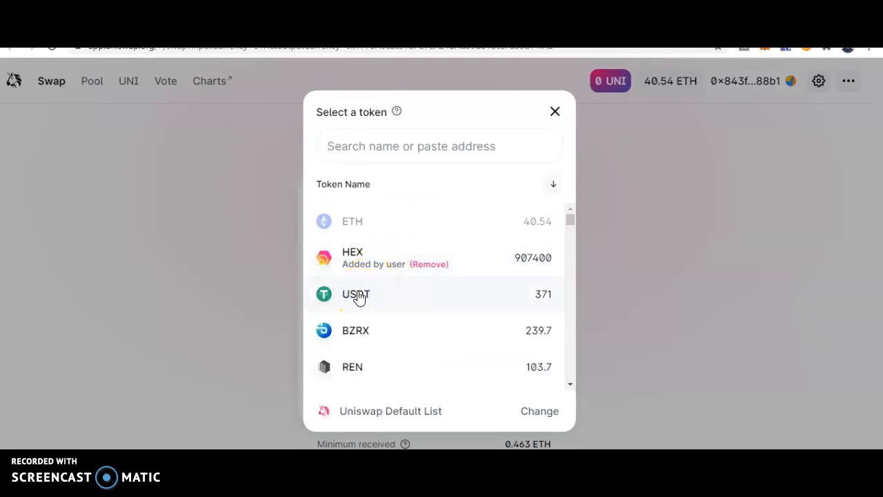
{"action": "left_click", "coordinate": [357, 294]}
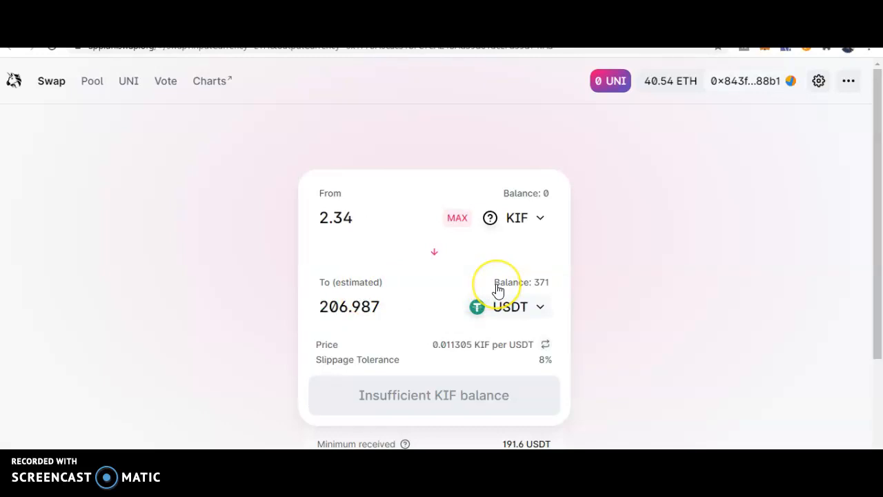
{"action": "mouse_move", "coordinate": [336, 131]}
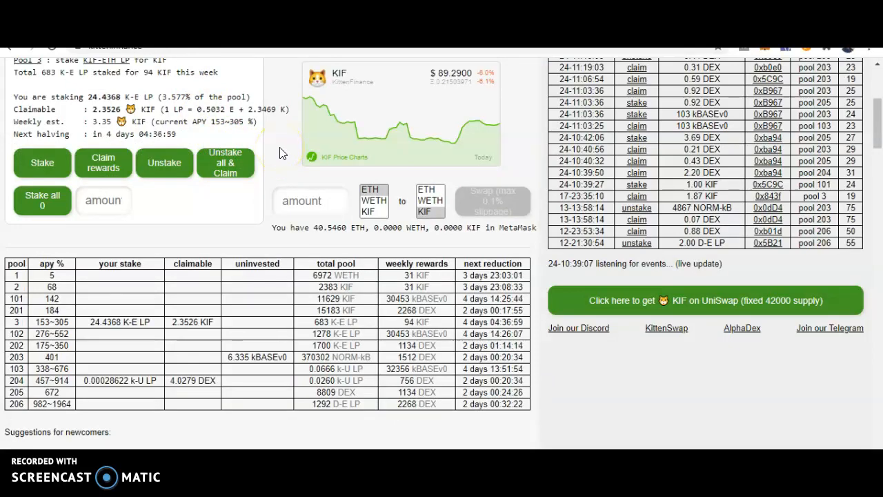
- Scroll to the DEX pools showing 4.0279 DEX claimable and follow 'Trade DEX on UniSwap'
{"action": "scroll", "scroll_direction": "down", "scroll_amount": 3}
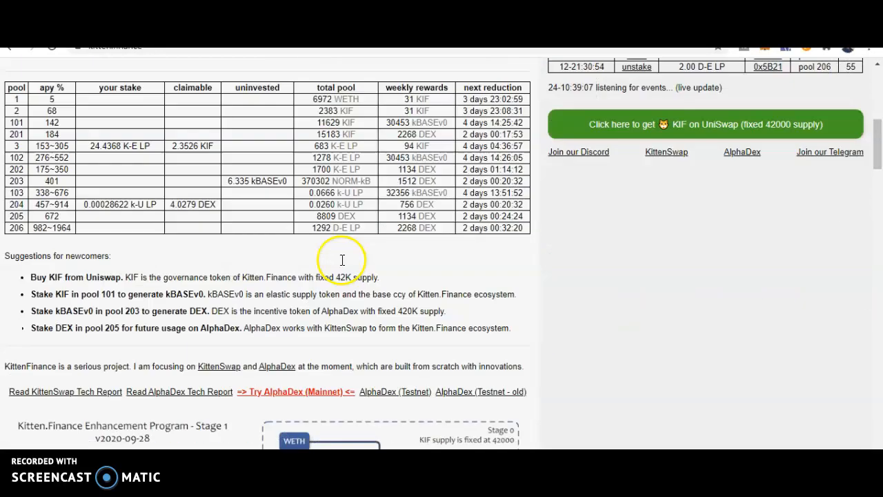
{"action": "scroll", "scroll_direction": "down", "scroll_amount": 3}
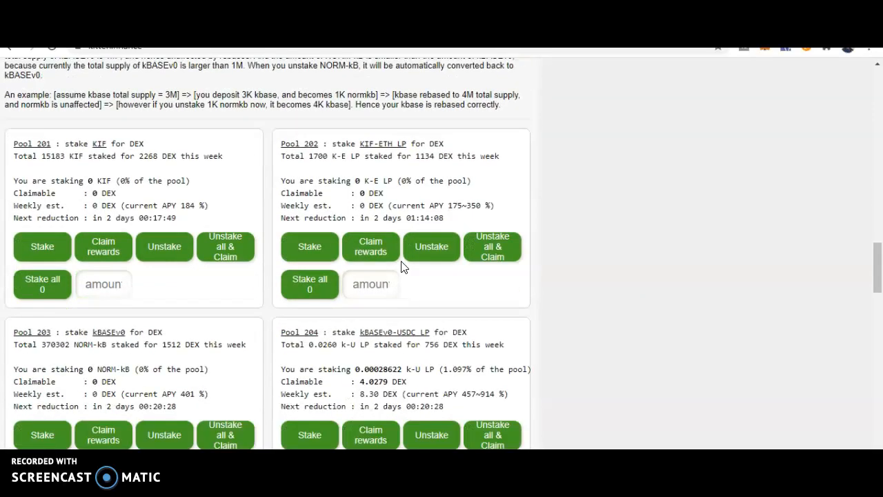
{"action": "scroll", "scroll_direction": "down", "scroll_amount": 3}
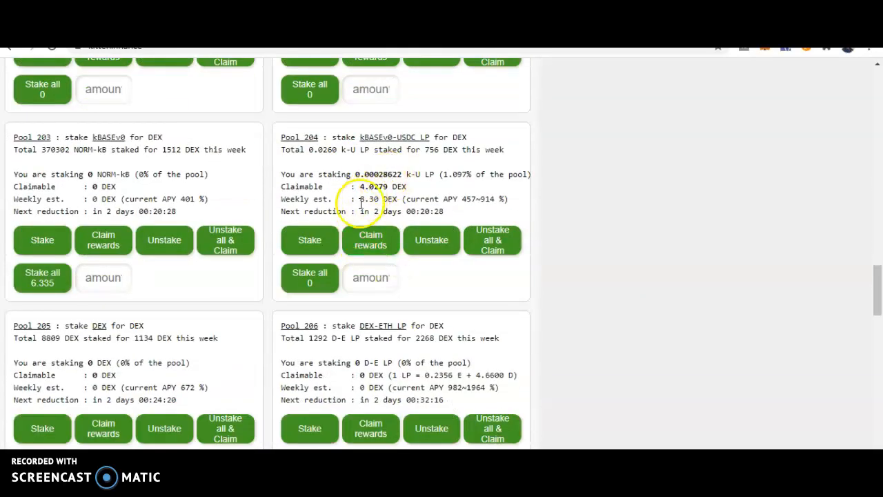
{"action": "scroll", "scroll_direction": "down", "scroll_amount": 3}
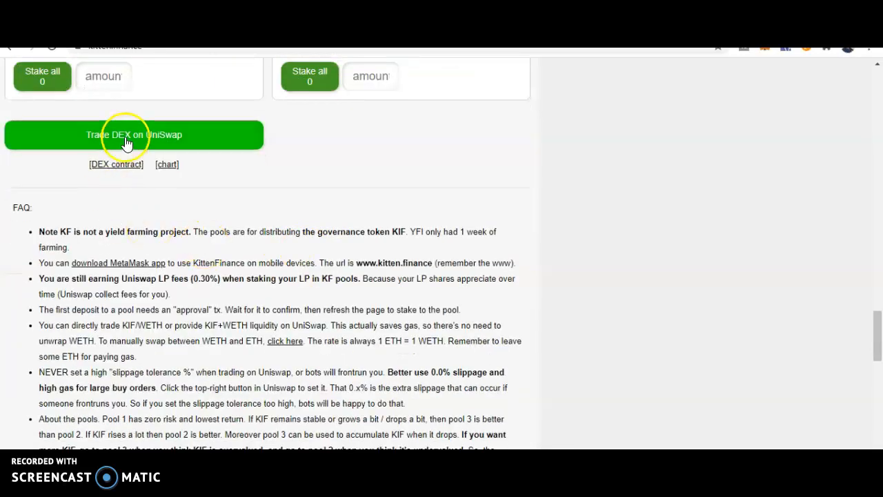
{"action": "left_click", "coordinate": [134, 135]}
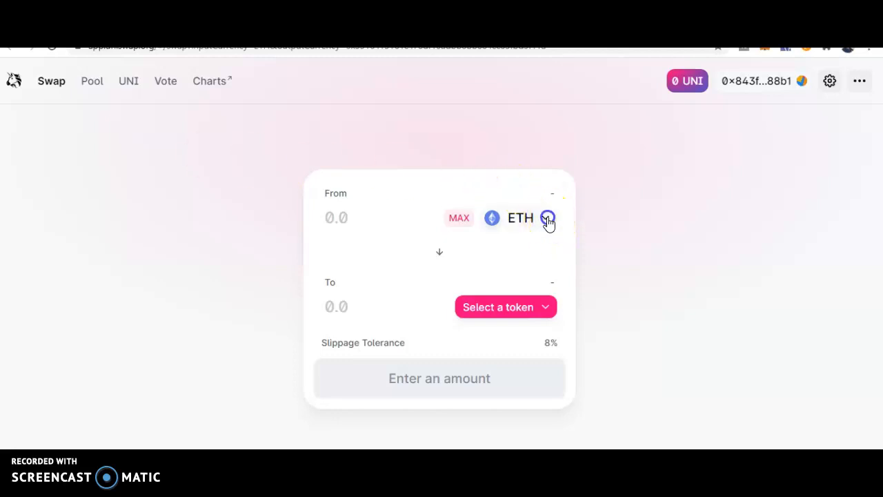
- Choose the imported AlphaDex (DEX) token as the source, accepting its import warning
{"action": "left_click", "coordinate": [547, 218]}
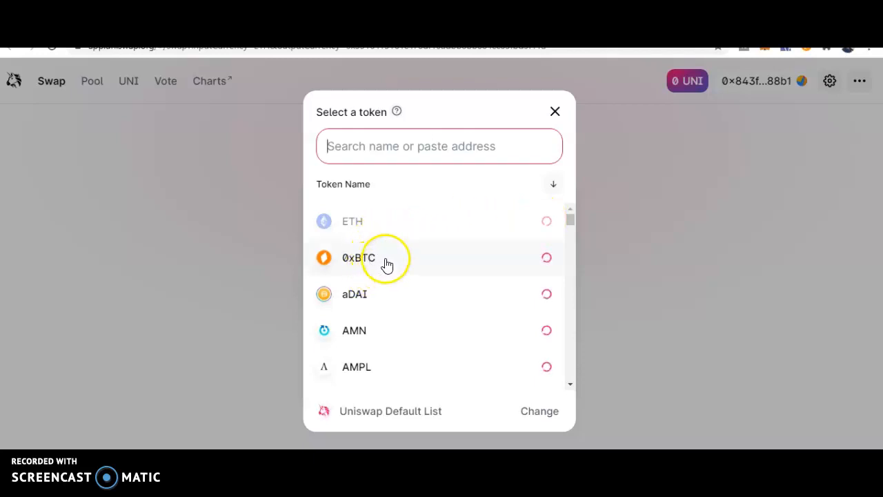
{"action": "mouse_move", "coordinate": [373, 200]}
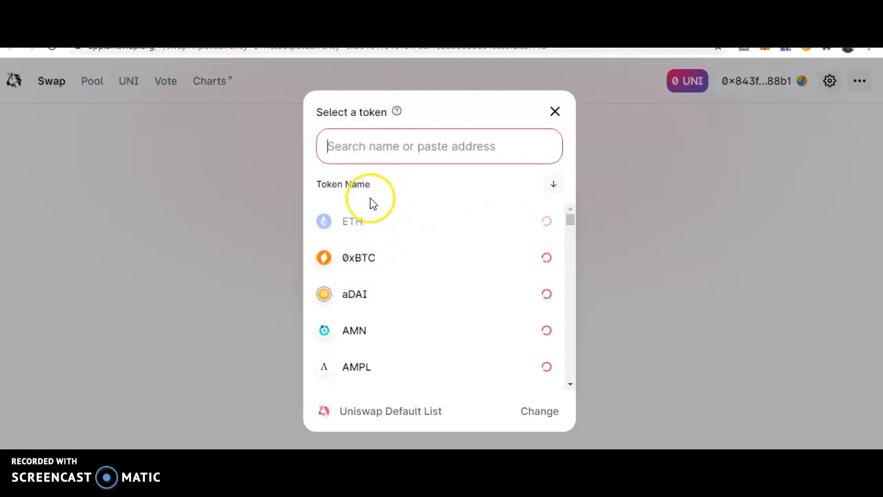
{"action": "mouse_move", "coordinate": [637, 165]}
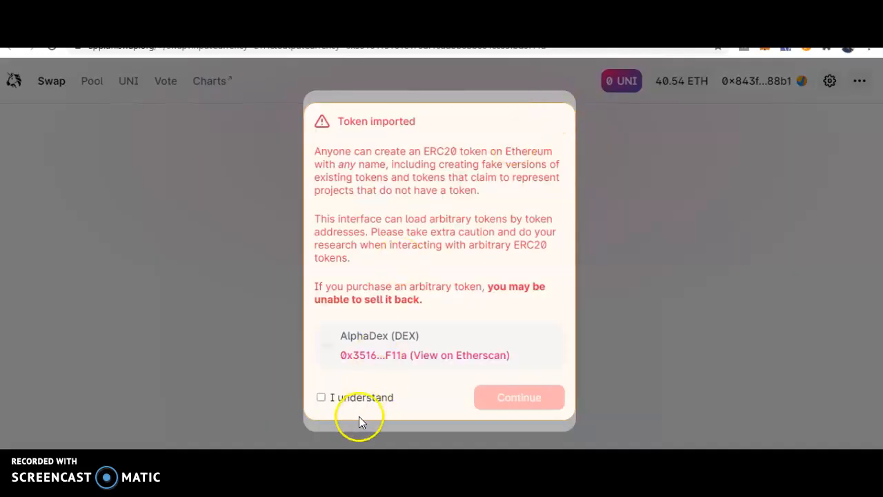
{"action": "left_click", "coordinate": [321, 398]}
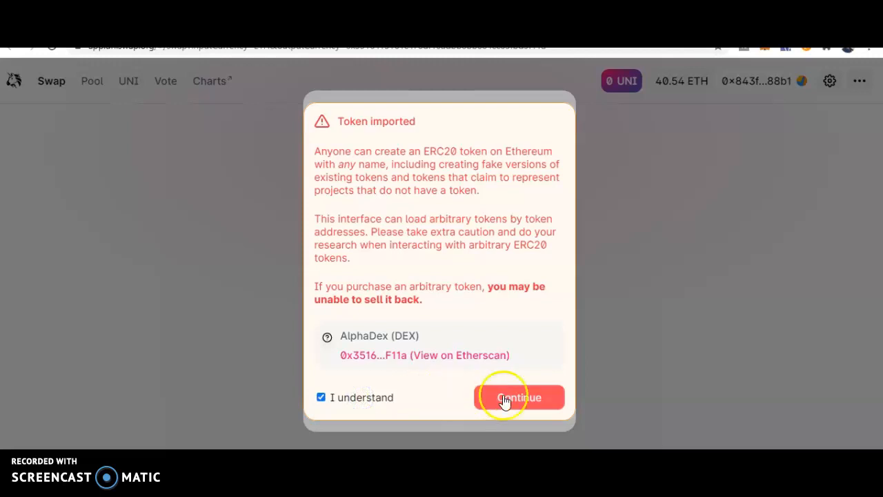
{"action": "left_click", "coordinate": [519, 398]}
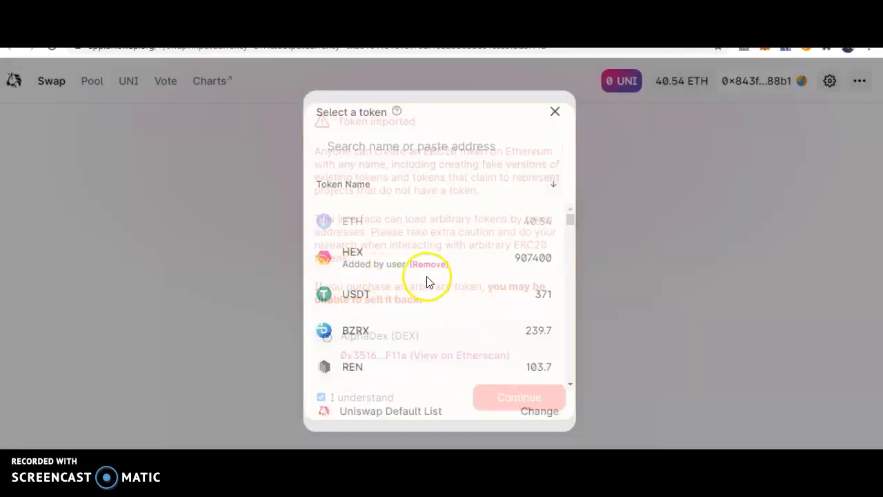
{"action": "left_click", "coordinate": [519, 398]}
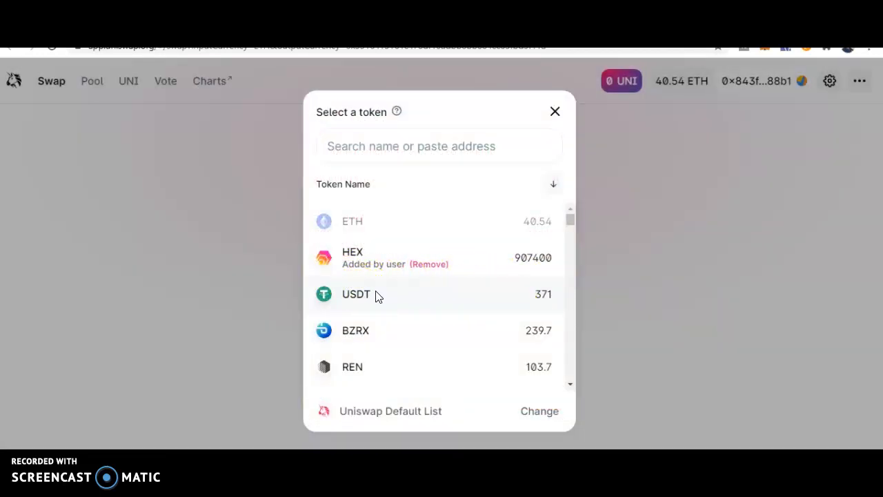
- Set USDT as the output token and enter 4 DEX to swap, showing zero DEX balance
{"action": "left_click", "coordinate": [356, 294]}
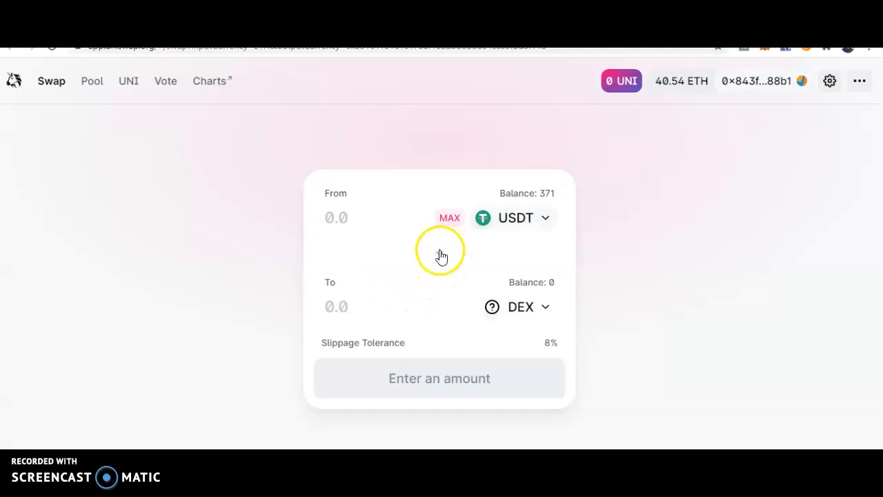
{"action": "left_click", "coordinate": [439, 251]}
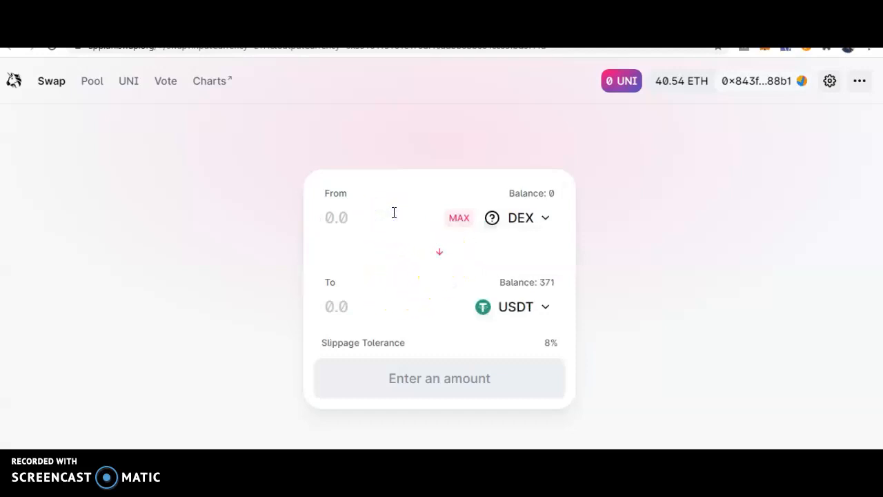
{"action": "type", "text": "4"}
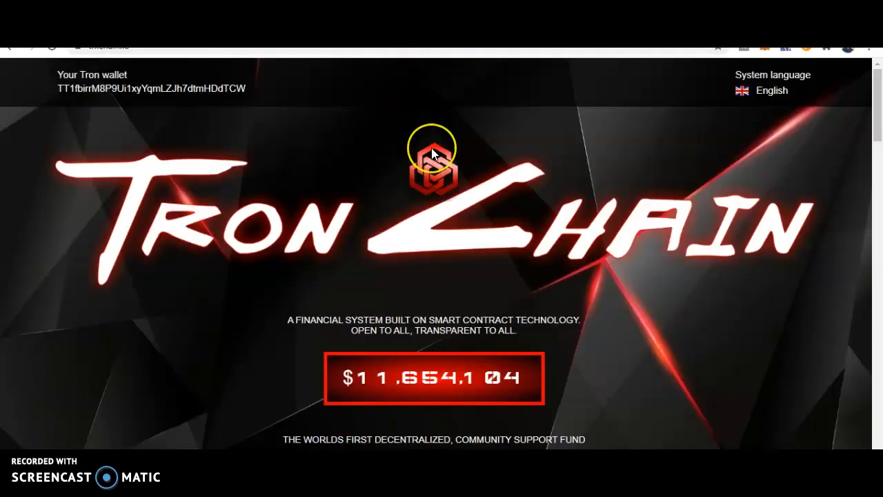
{"action": "mouse_move", "coordinate": [365, 180]}
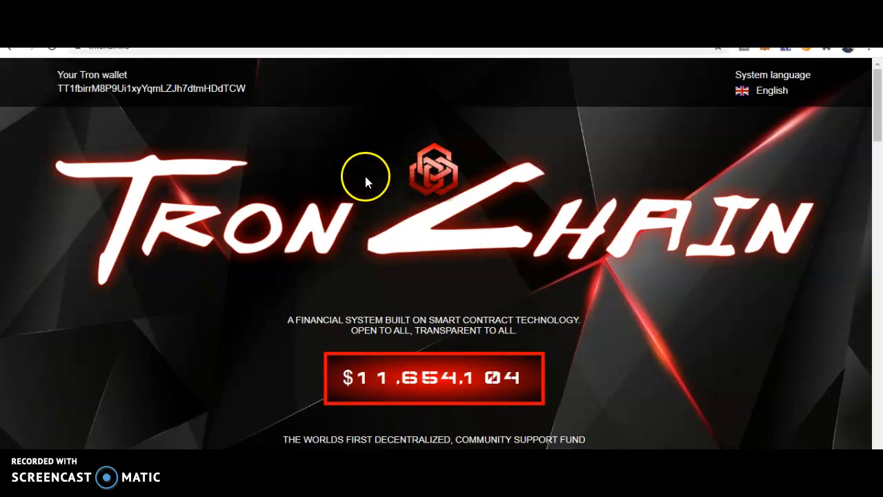
{"action": "mouse_move", "coordinate": [153, 357]}
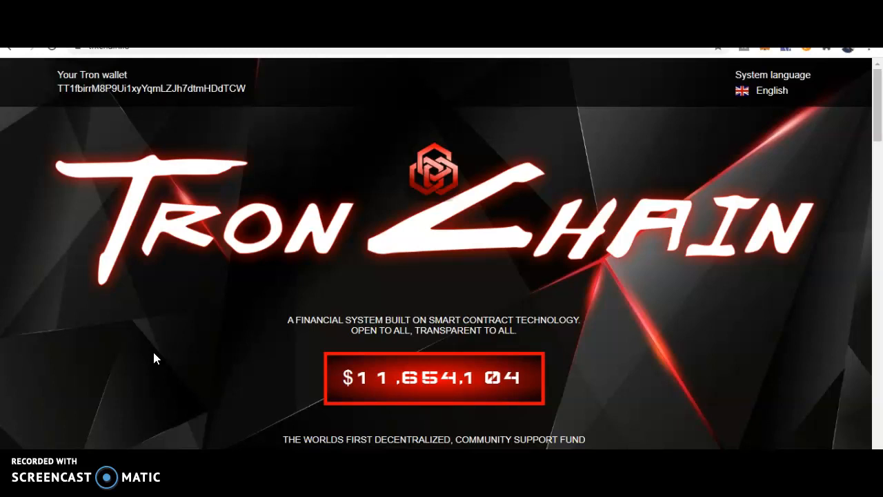
{"action": "mouse_move", "coordinate": [278, 351]}
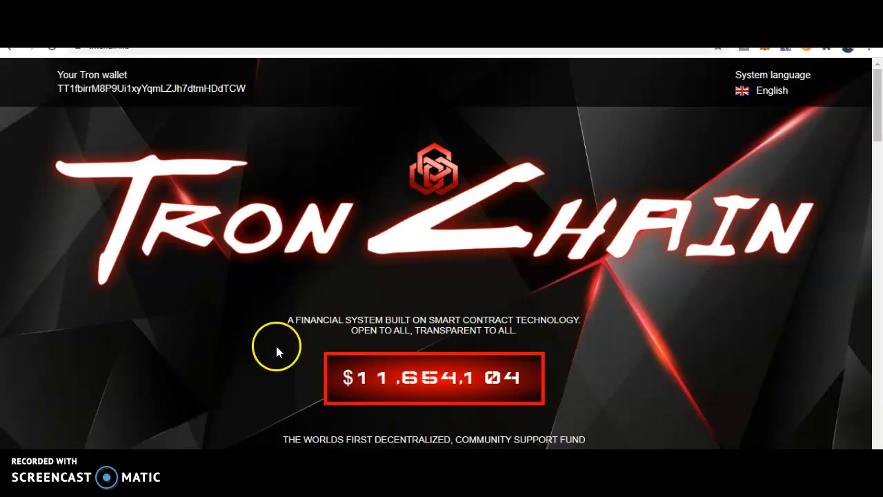
- Scroll to Tron Chain's Personal Statistic and request withdrawal of the 6,644 TRX unwithdrawn income
{"action": "scroll", "scroll_direction": "down", "scroll_amount": 3}
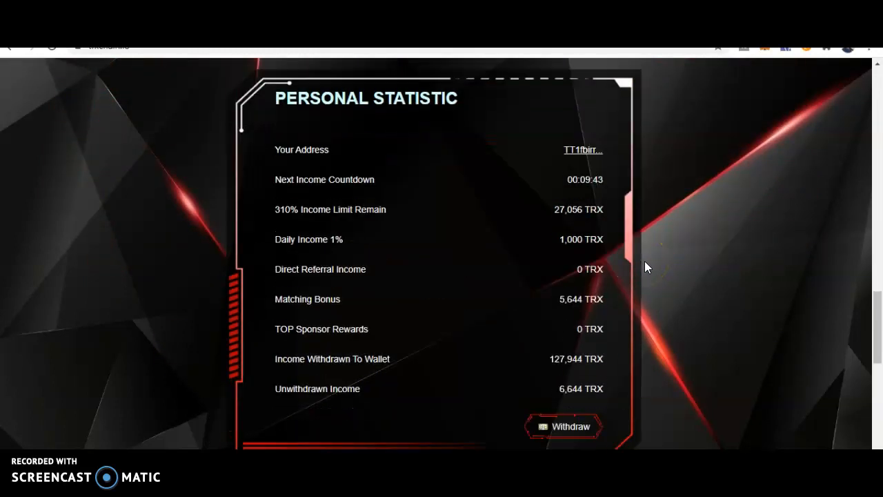
{"action": "scroll", "scroll_direction": "down", "scroll_amount": 3}
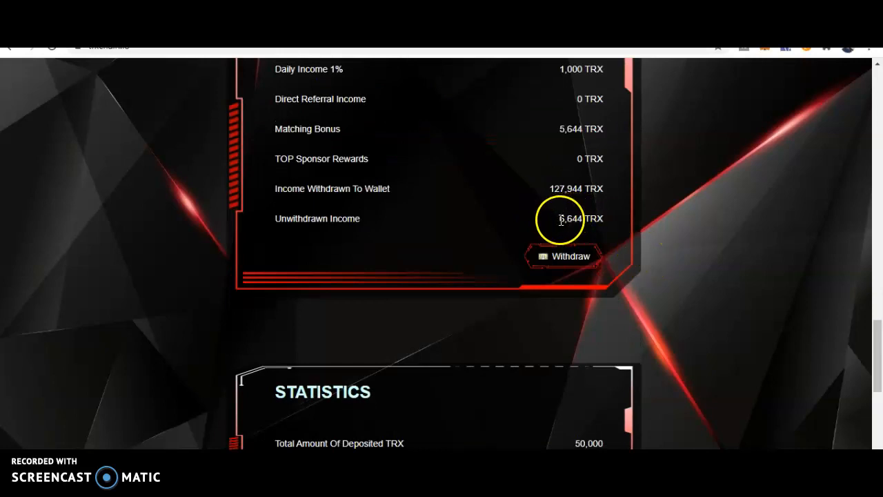
{"action": "mouse_move", "coordinate": [549, 227]}
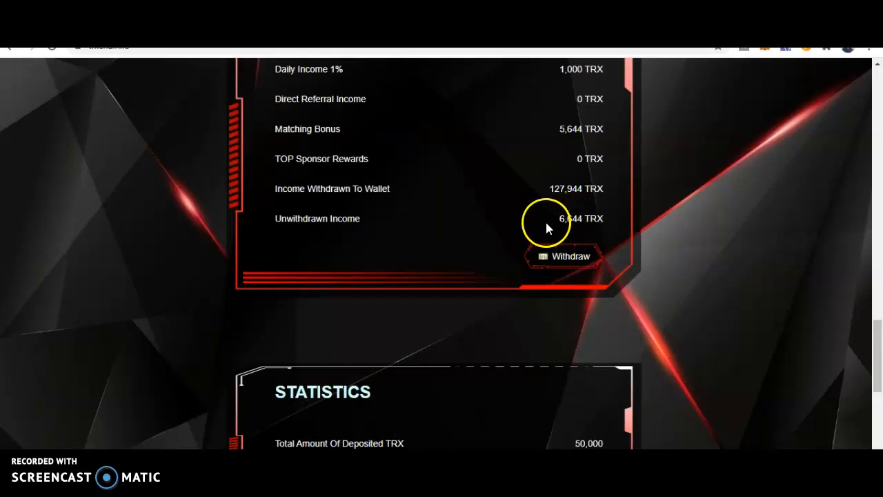
{"action": "mouse_move", "coordinate": [559, 258]}
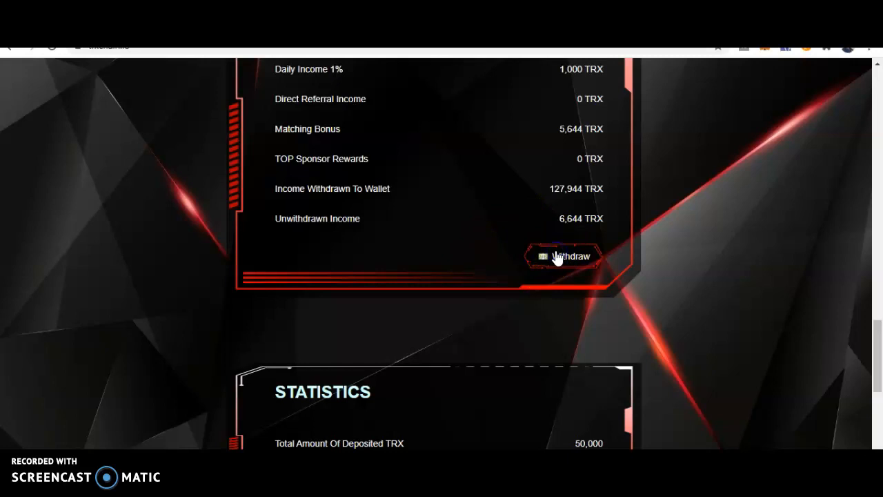
{"action": "left_click", "coordinate": [564, 256]}
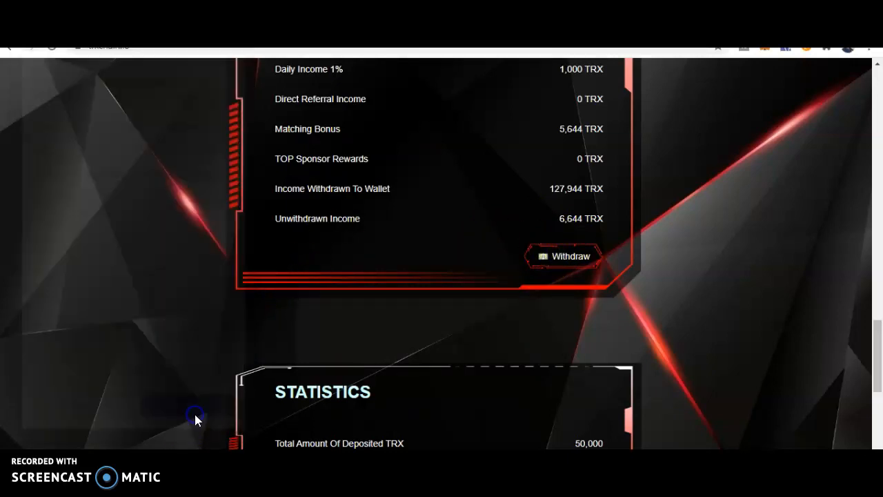
{"action": "left_click", "coordinate": [564, 255]}
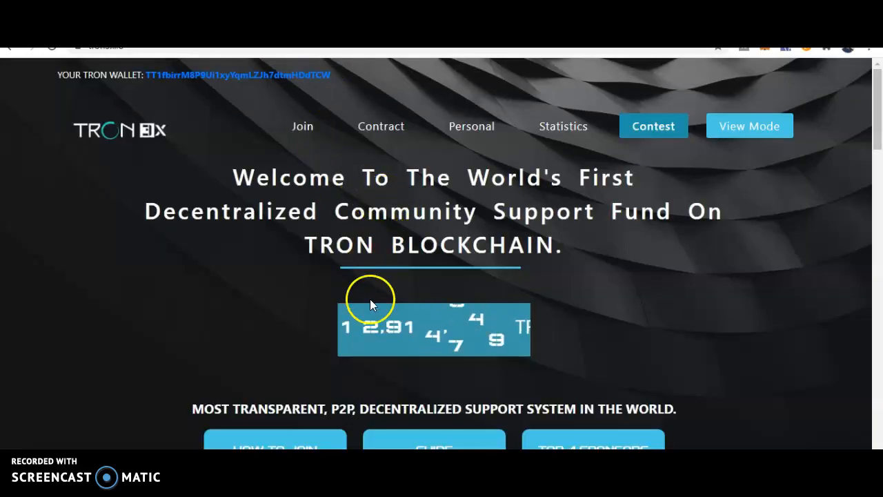
- Withdraw the 4,455 TRX unwithdrawn income on Tron 3X and accept the TronLink signature request
{"action": "left_click", "coordinate": [302, 126]}
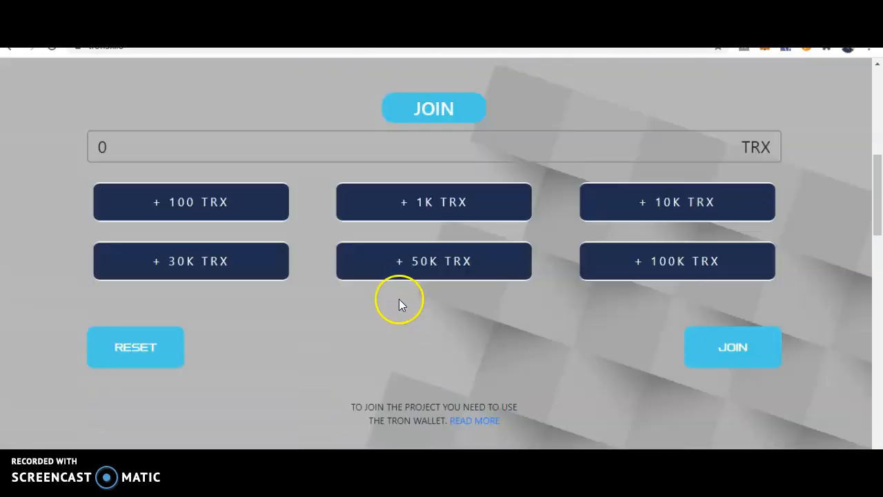
{"action": "scroll", "scroll_direction": "down", "scroll_amount": 3}
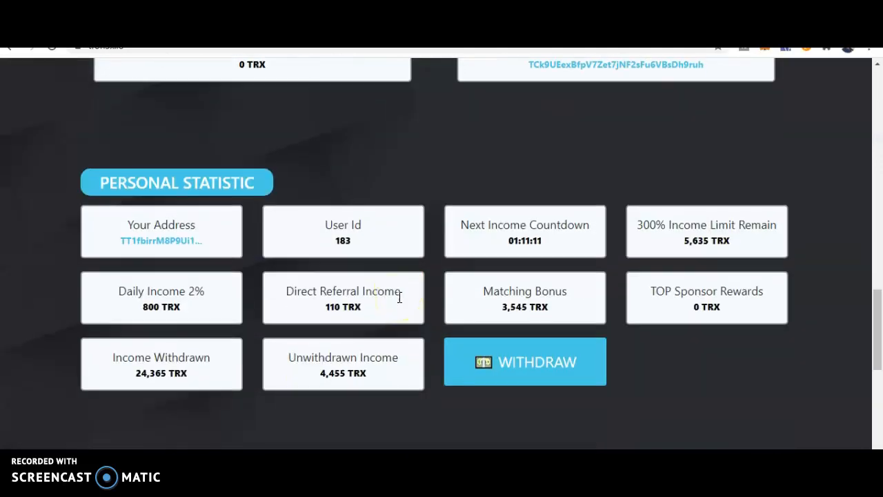
{"action": "scroll", "scroll_direction": "down", "scroll_amount": 3}
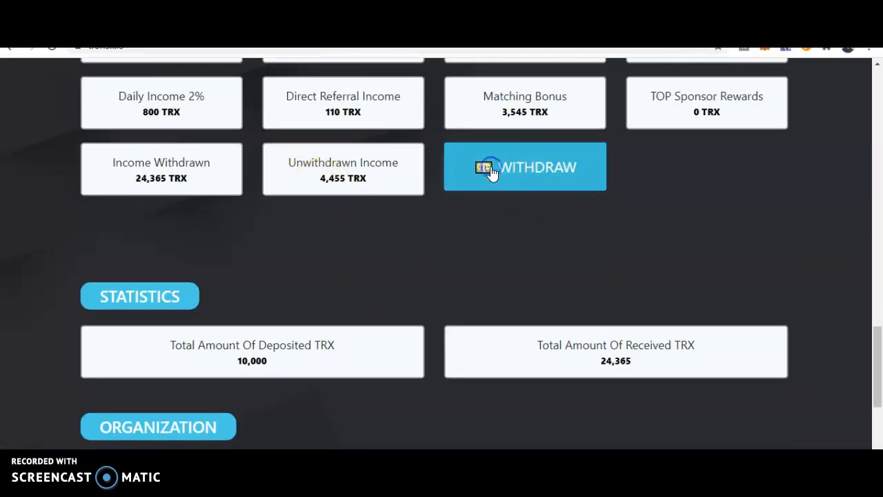
{"action": "left_click", "coordinate": [525, 166]}
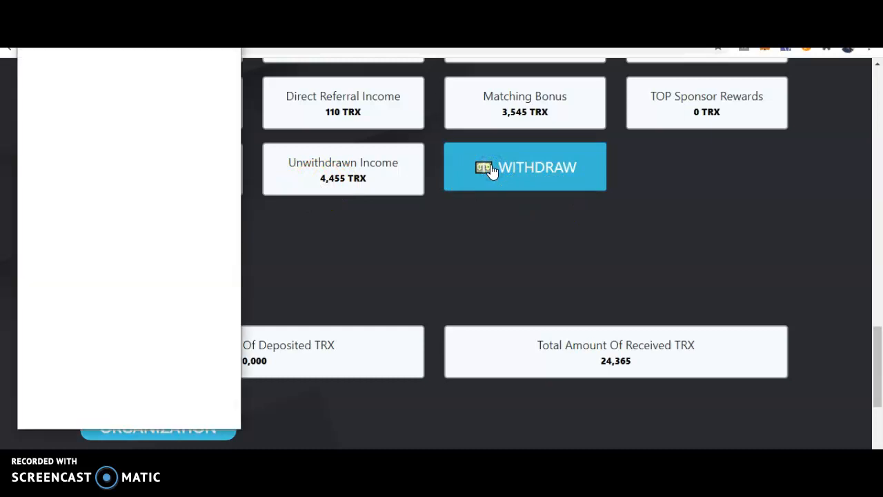
{"action": "left_click", "coordinate": [525, 166]}
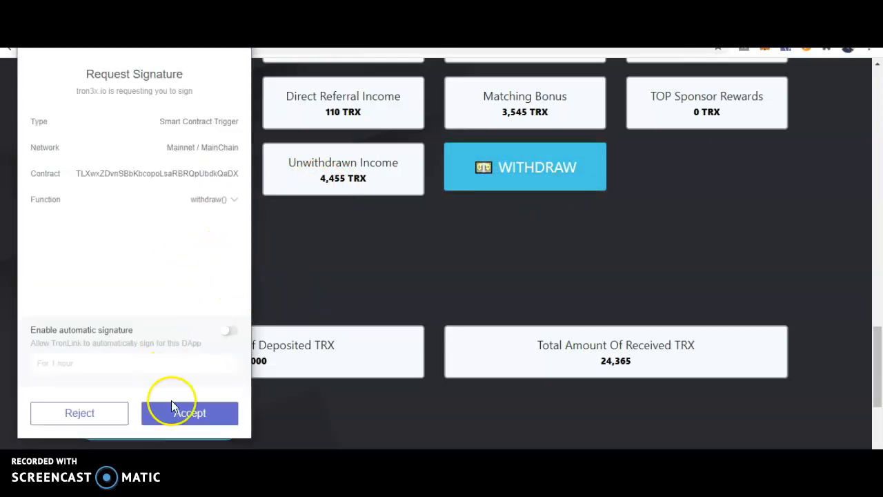
{"action": "left_click", "coordinate": [190, 413]}
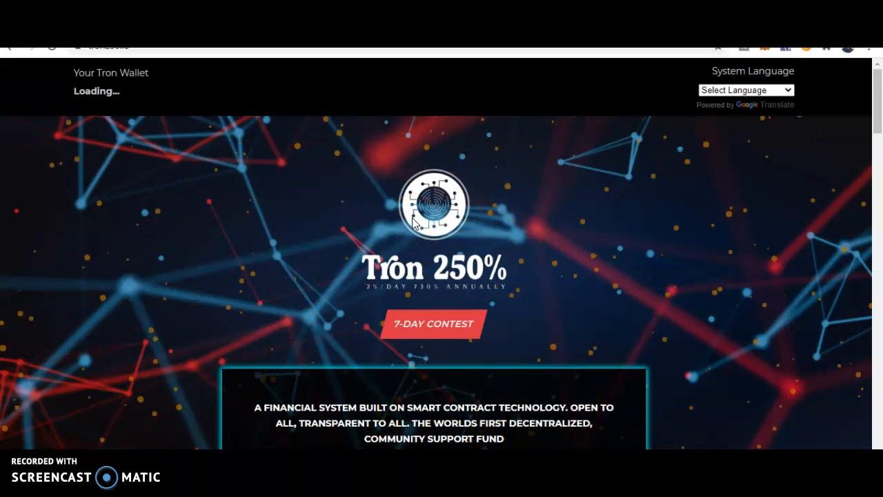
{"action": "mouse_move", "coordinate": [531, 131]}
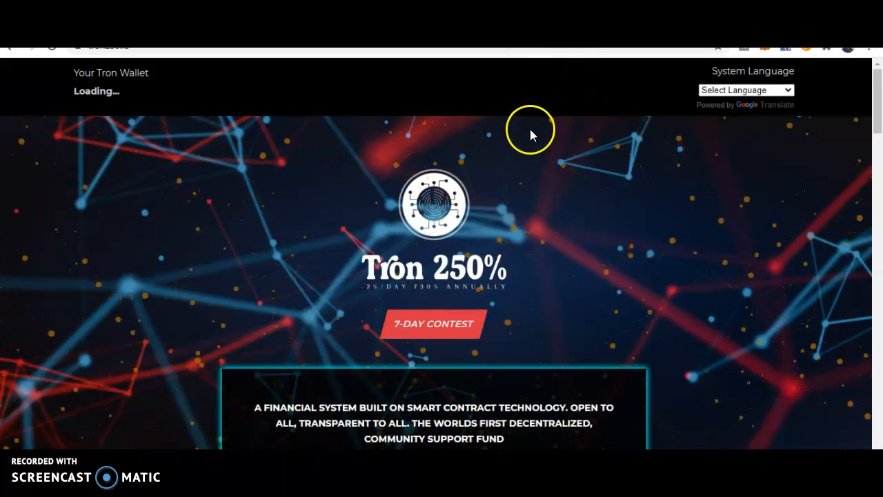
- Scroll to Tron 250%'s Statistics and follow the Smart Contract Address link to Tronscan
{"action": "scroll", "scroll_direction": "down", "scroll_amount": 3}
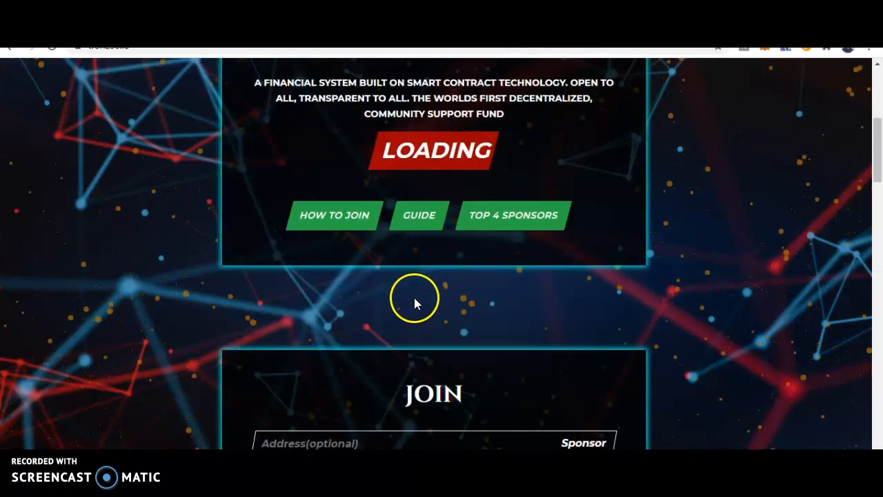
{"action": "scroll", "scroll_direction": "down", "scroll_amount": 3}
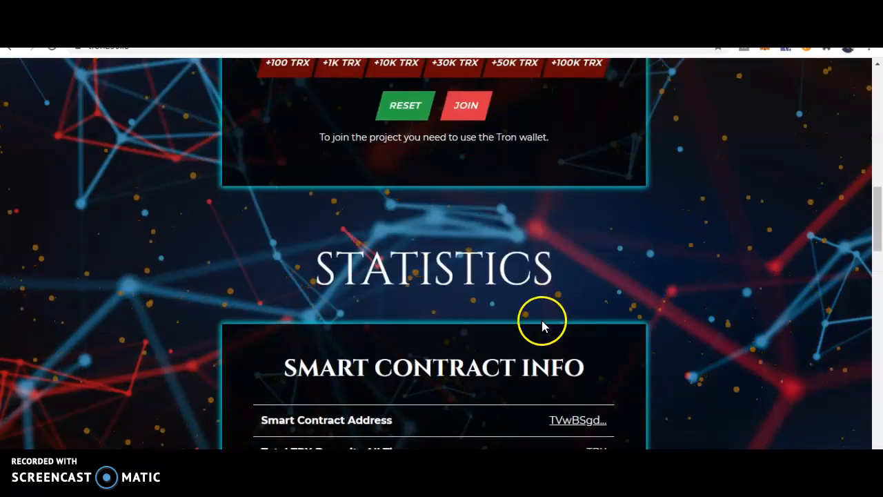
{"action": "left_click", "coordinate": [577, 420]}
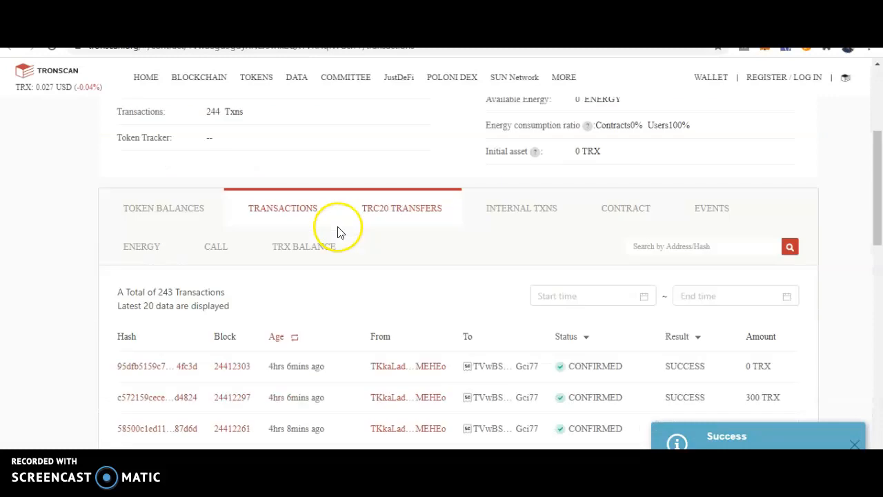
- Show the Tron250 contract's Write Contract functions, deposit and withdraw, on Tronscan
{"action": "scroll", "scroll_direction": "down", "scroll_amount": 3}
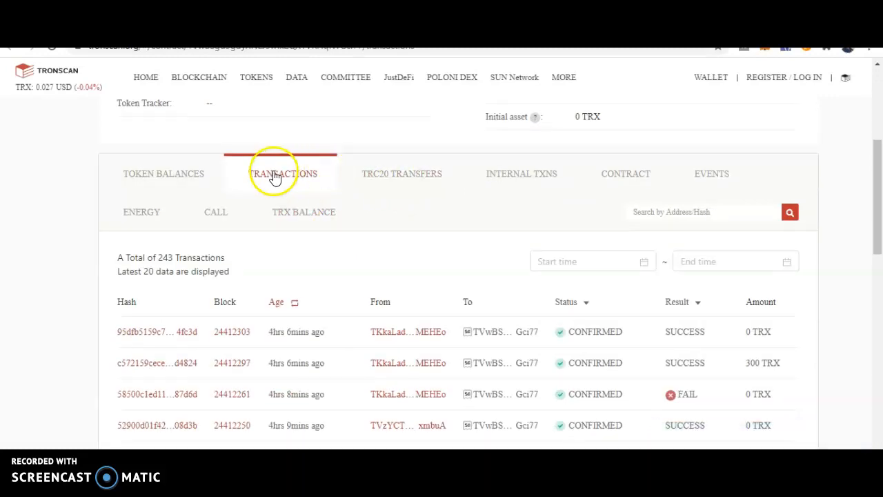
{"action": "scroll", "scroll_direction": "up", "scroll_amount": 3}
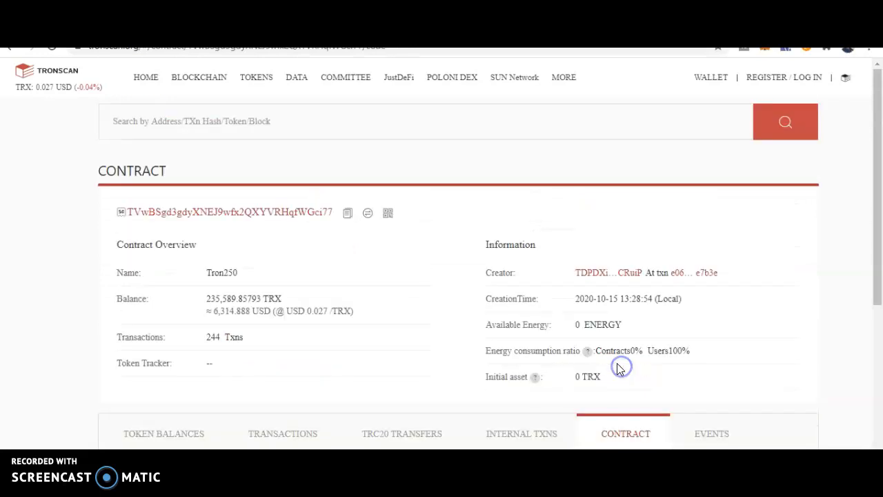
{"action": "scroll", "scroll_direction": "down", "scroll_amount": 3}
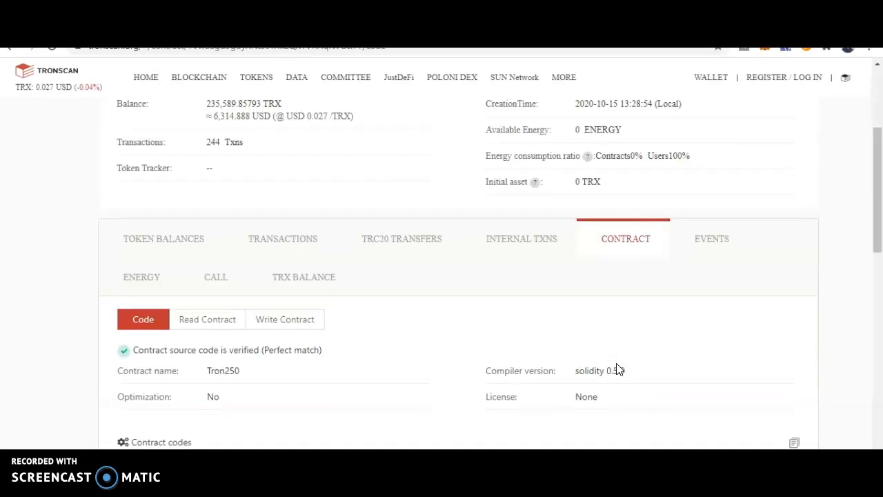
{"action": "scroll", "scroll_direction": "down", "scroll_amount": 3}
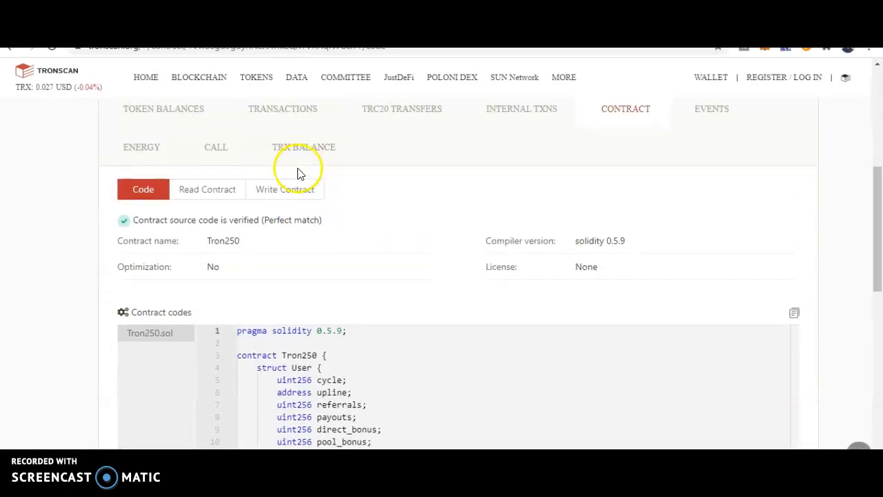
{"action": "left_click", "coordinate": [284, 189]}
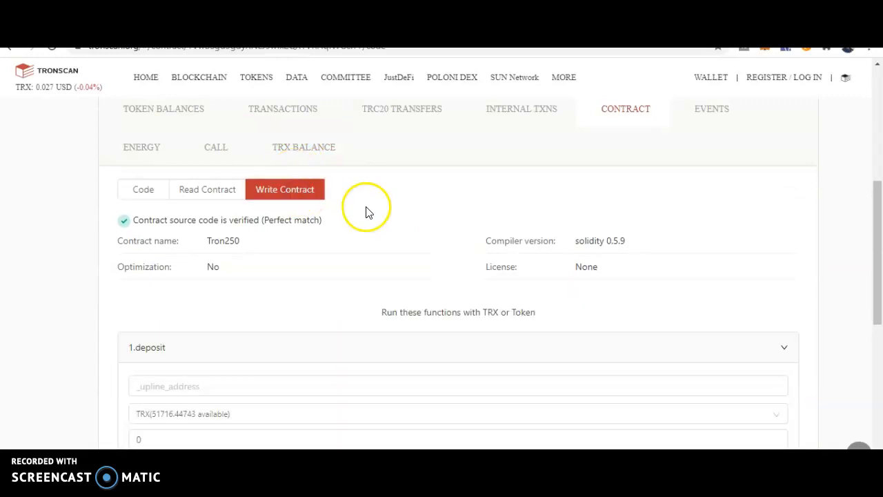
{"action": "scroll", "scroll_direction": "down", "scroll_amount": 3}
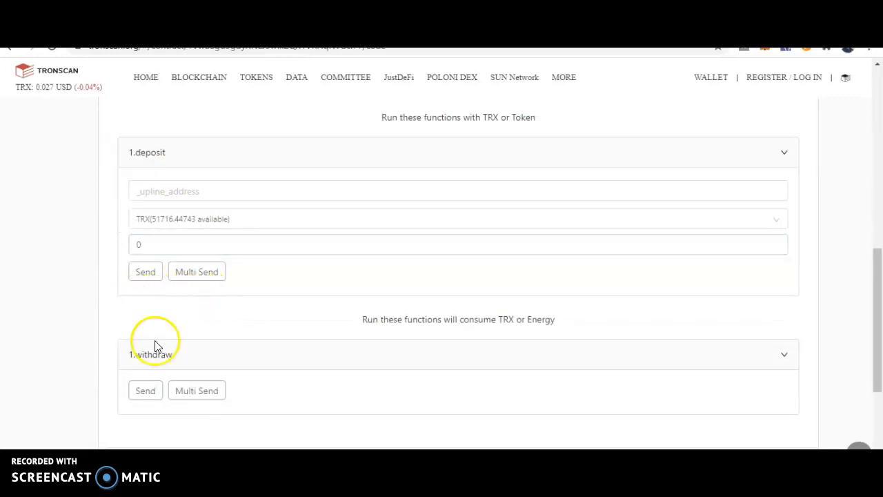
{"action": "scroll", "scroll_direction": "down", "scroll_amount": 3}
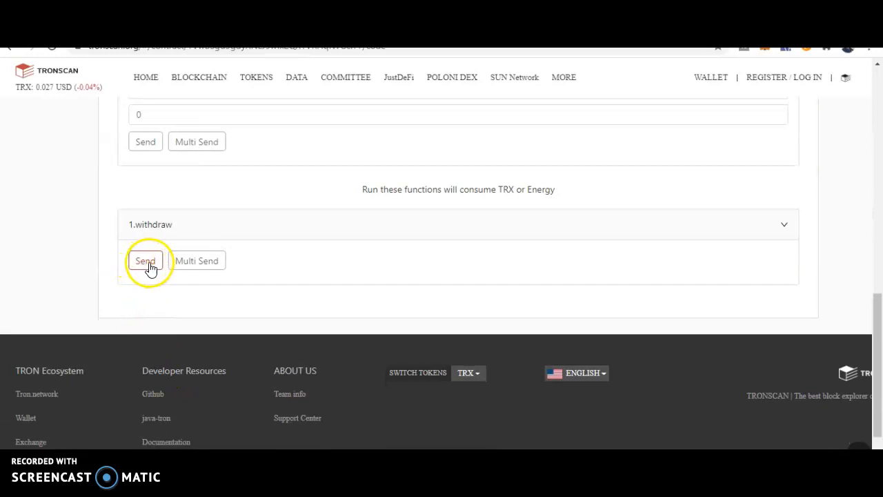
{"action": "scroll", "scroll_direction": "up", "scroll_amount": 3}
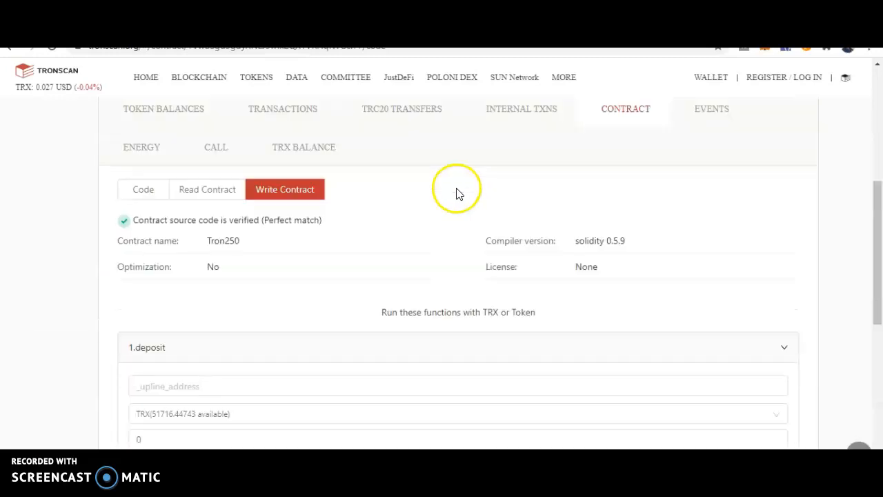
{"action": "scroll", "scroll_direction": "up", "scroll_amount": 3}
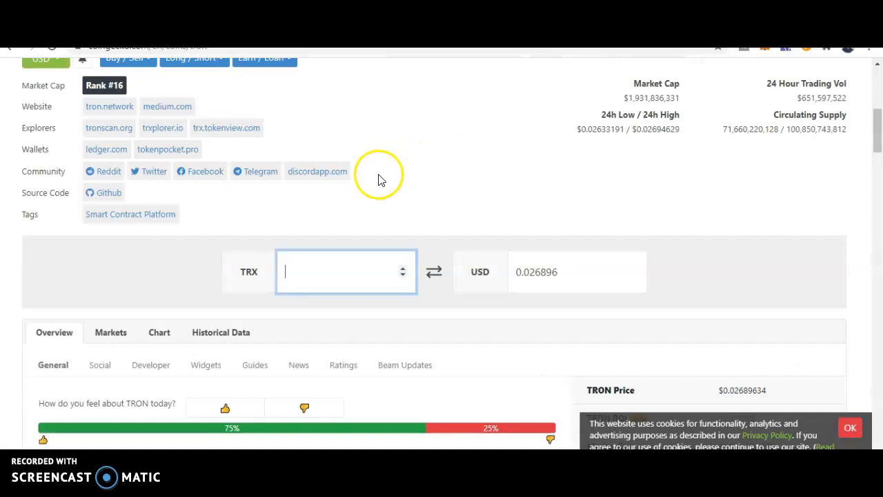
{"action": "mouse_move", "coordinate": [380, 180]}
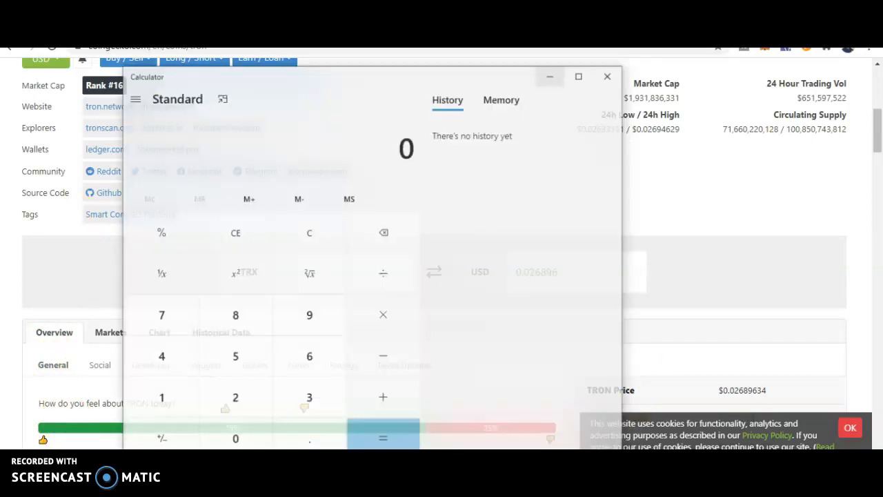
- Add 13,000 + 9,000 + 5,500 in Calculator to get 27,500 TRX
{"action": "left_click", "coordinate": [135, 390]}
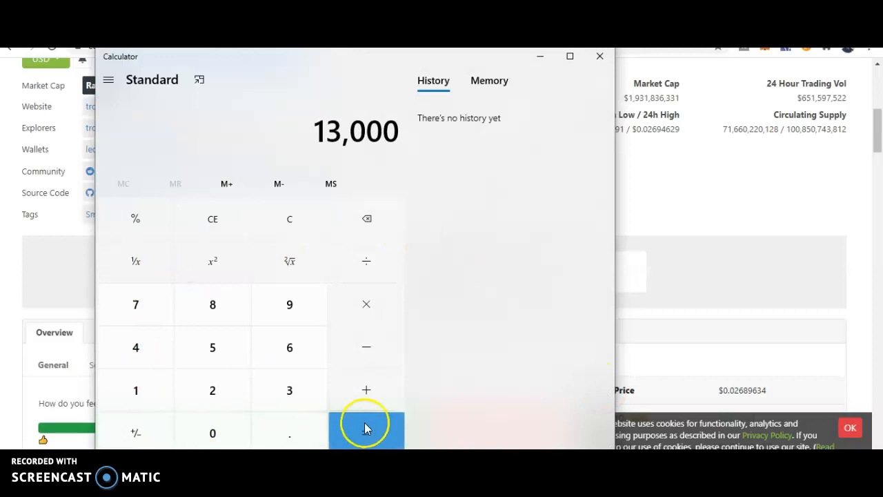
{"action": "left_click", "coordinate": [367, 389]}
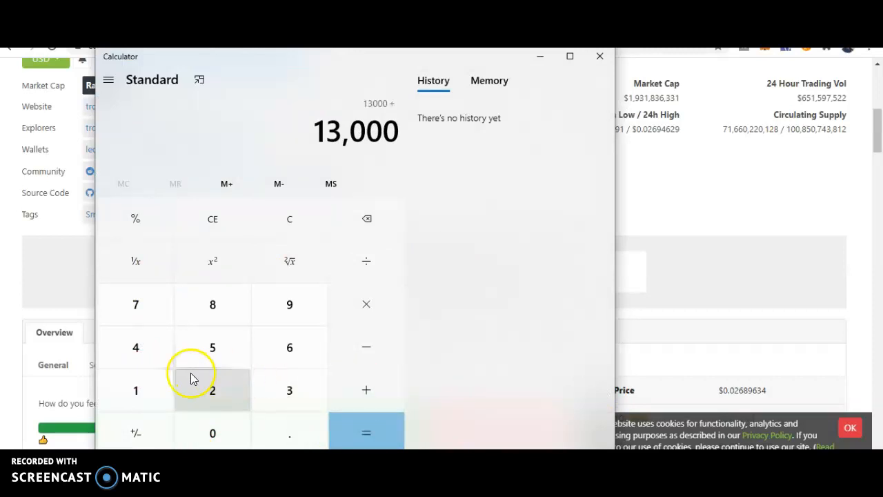
{"action": "left_click", "coordinate": [212, 433]}
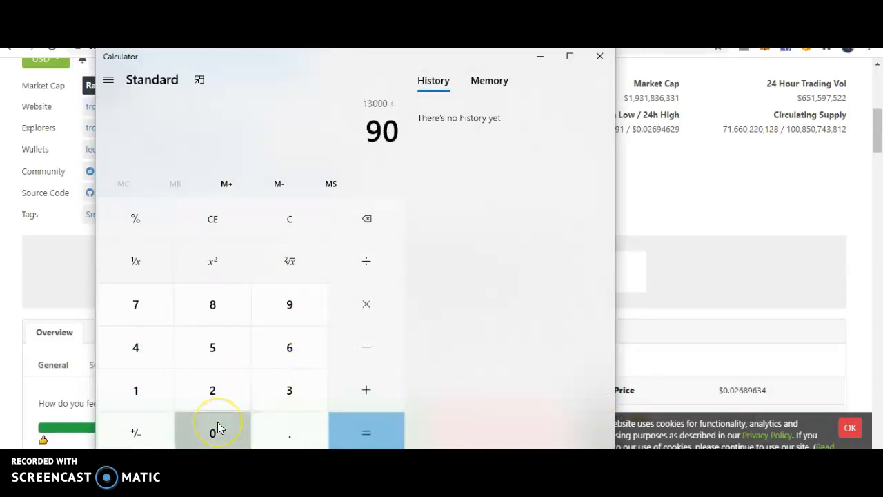
{"action": "left_click", "coordinate": [366, 389]}
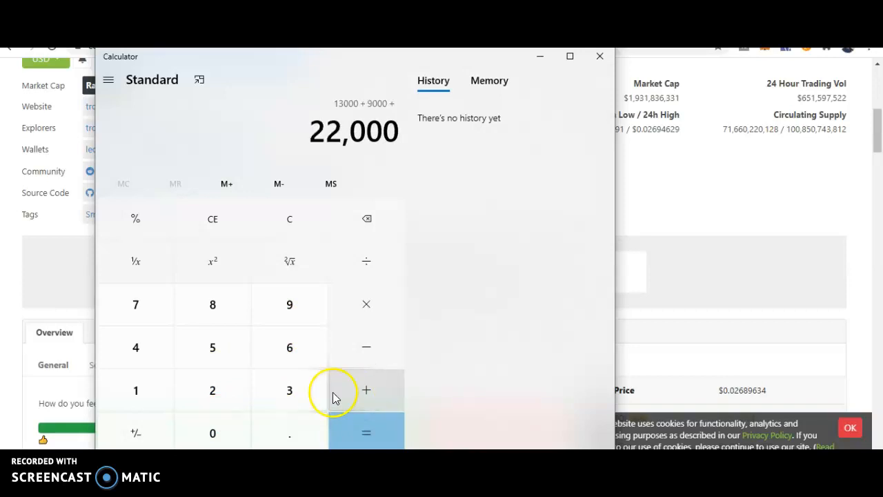
{"action": "left_click", "coordinate": [212, 348]}
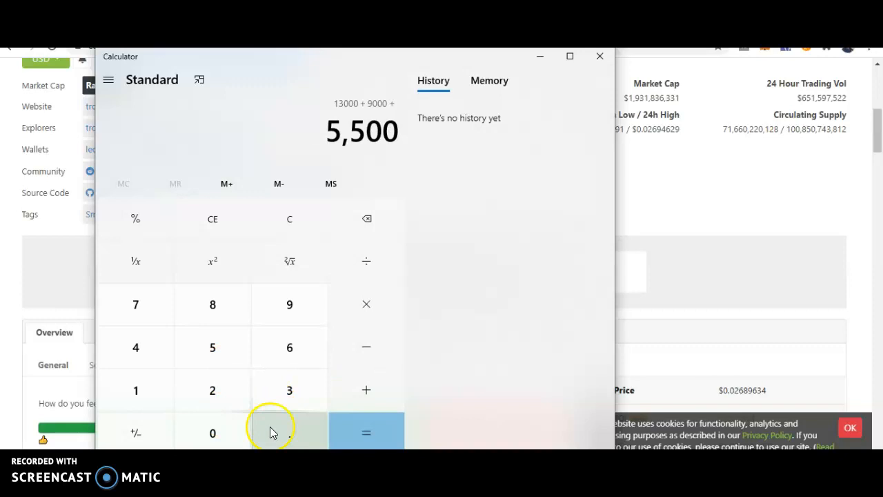
{"action": "left_click", "coordinate": [367, 433]}
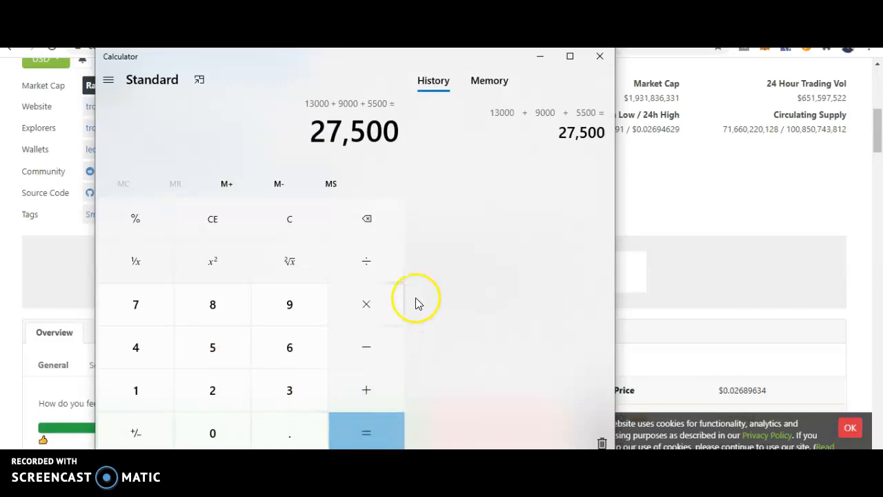
- Enter 27,500 TRX in CoinGecko's converter, reading 739.64 USD
{"action": "left_click", "coordinate": [599, 55]}
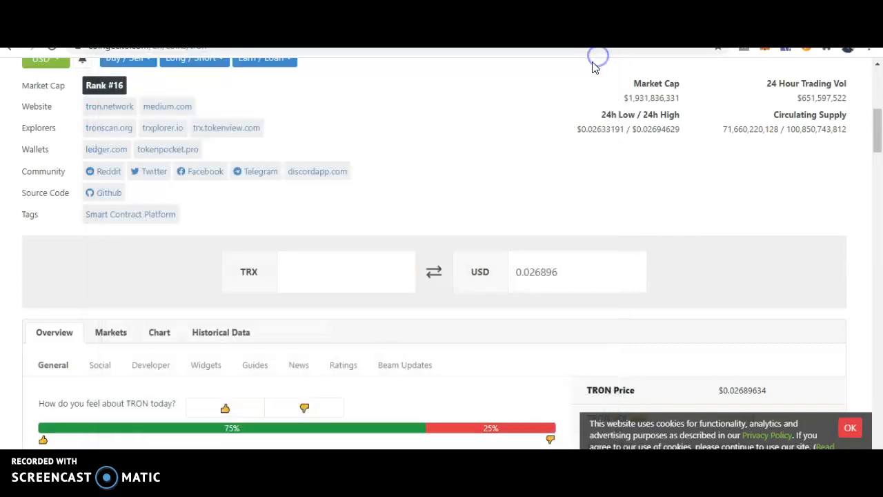
{"action": "left_click", "coordinate": [345, 270]}
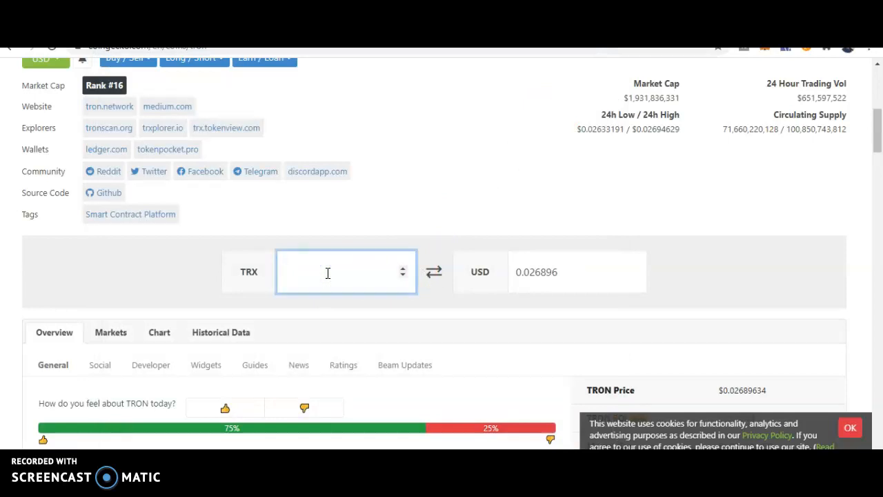
{"action": "type", "text": "27"}
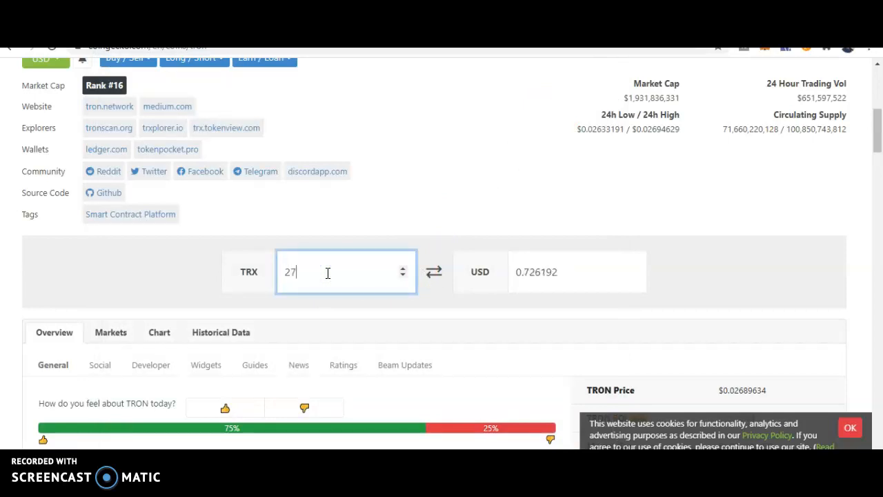
{"action": "type", "text": "500"}
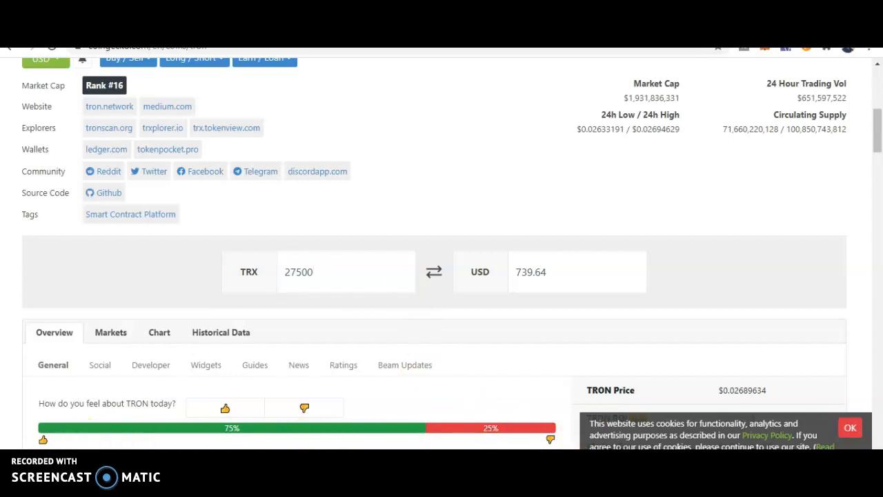
{"action": "left_click", "coordinate": [212, 347]}
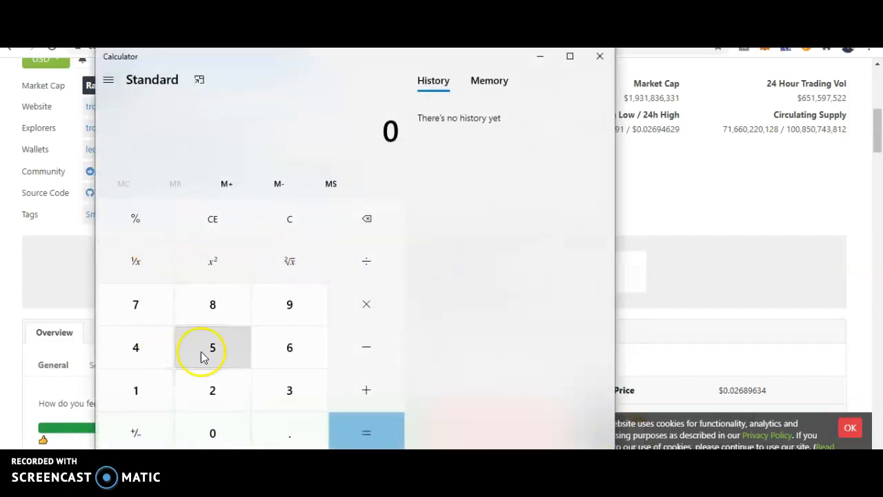
- Add 739 + 300 + 130 in Calculator to get 1,169 USD, then close it
{"action": "left_click", "coordinate": [135, 305]}
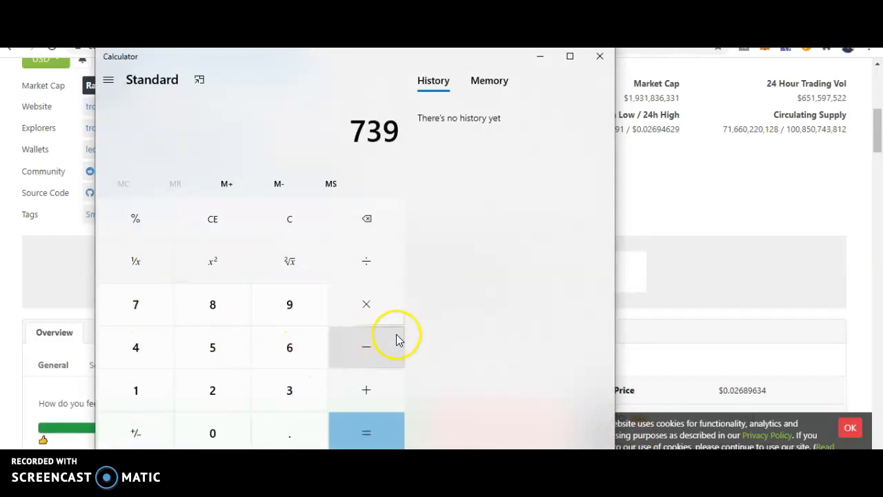
{"action": "left_click", "coordinate": [289, 390]}
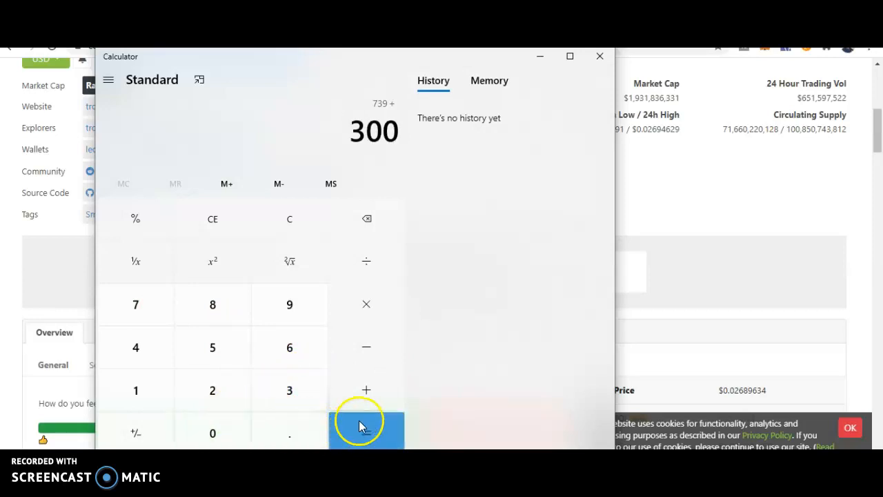
{"action": "left_click", "coordinate": [367, 430]}
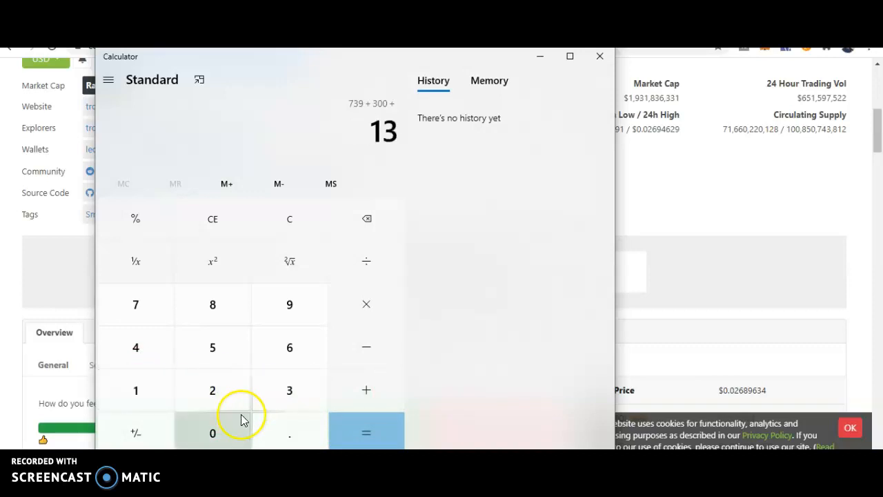
{"action": "left_click", "coordinate": [212, 433]}
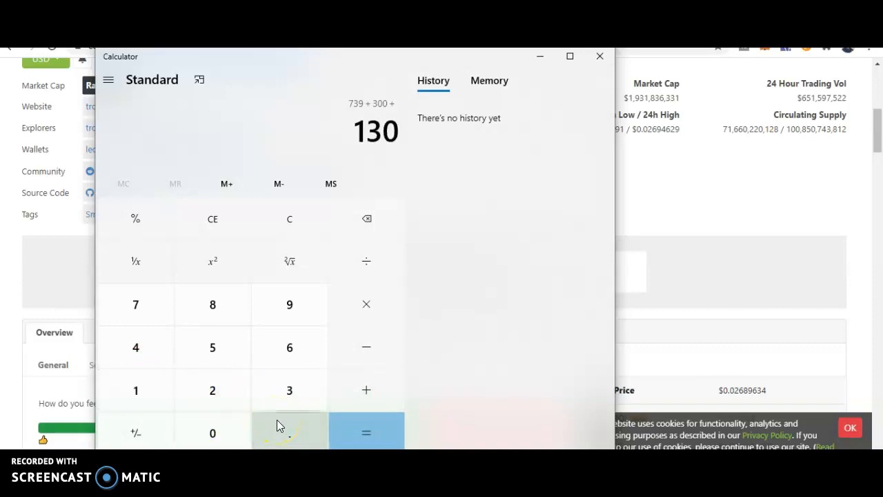
{"action": "left_click", "coordinate": [365, 432]}
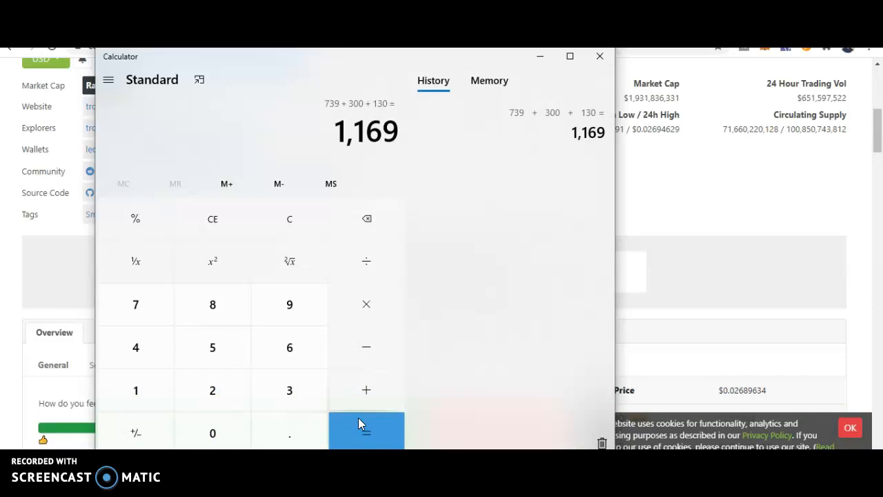
{"action": "mouse_move", "coordinate": [472, 69]}
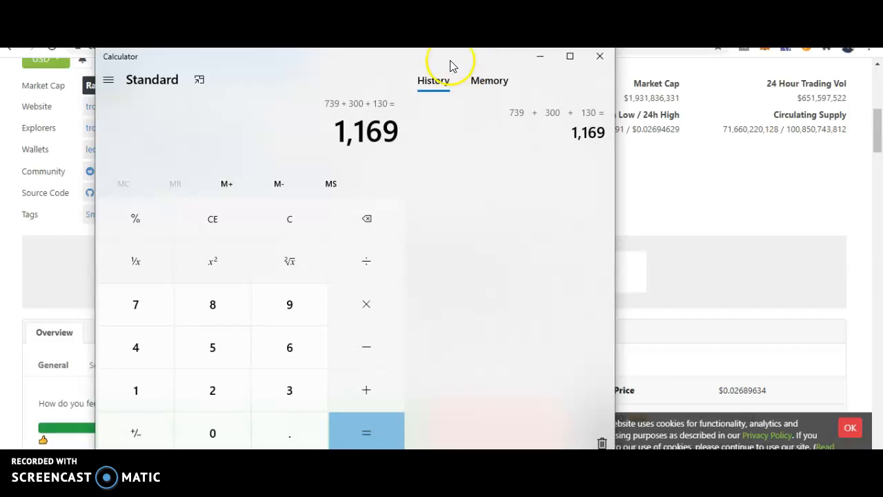
{"action": "mouse_move", "coordinate": [599, 57]}
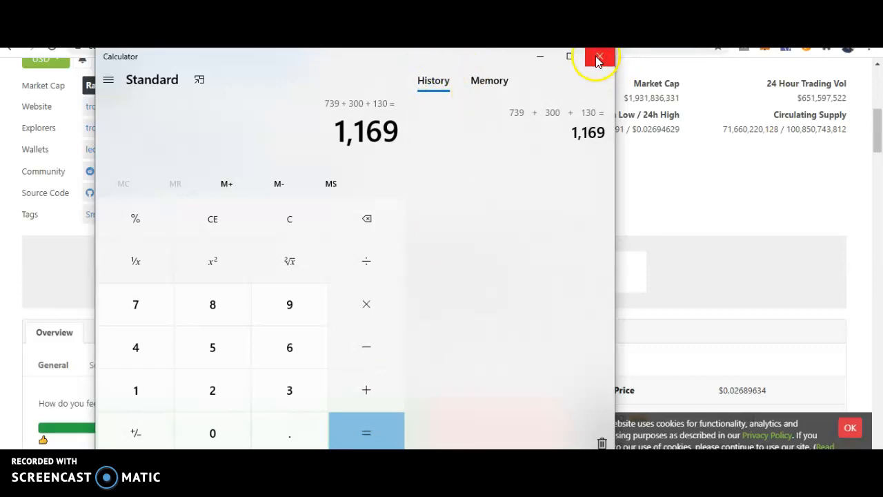
{"action": "left_click", "coordinate": [596, 57]}
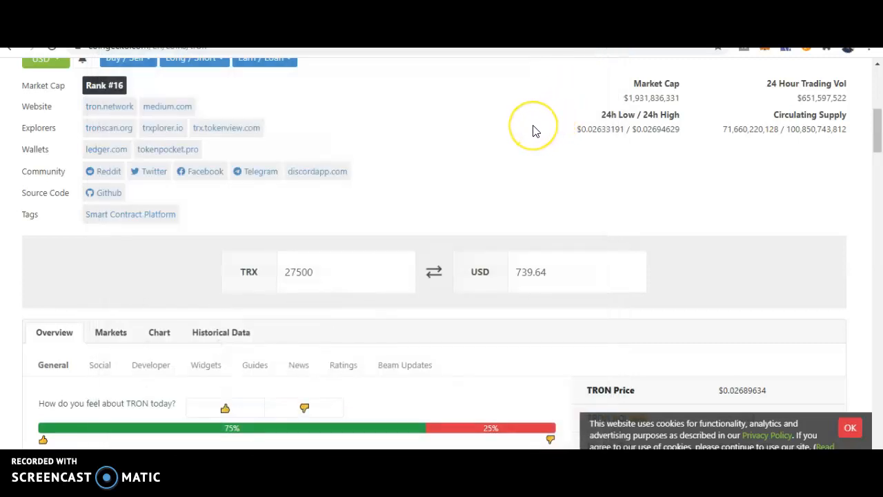
{"action": "mouse_move", "coordinate": [522, 125]}
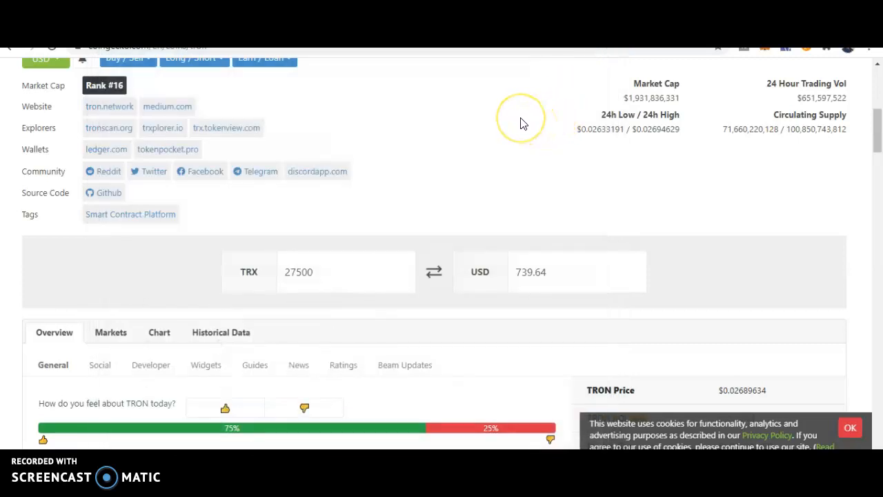
{"action": "mouse_move", "coordinate": [490, 112]}
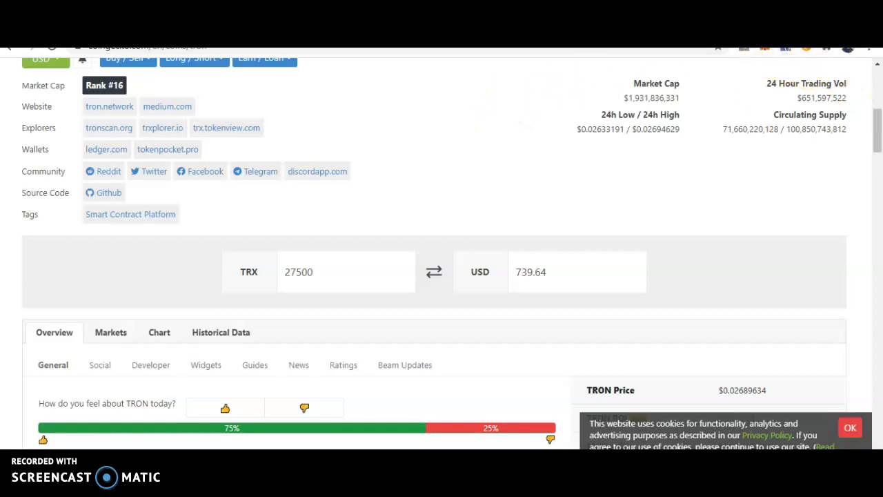
- Check the TronLink wallet's TRX balance and leave the converter's TRX amount empty
{"action": "left_click", "coordinate": [345, 271]}
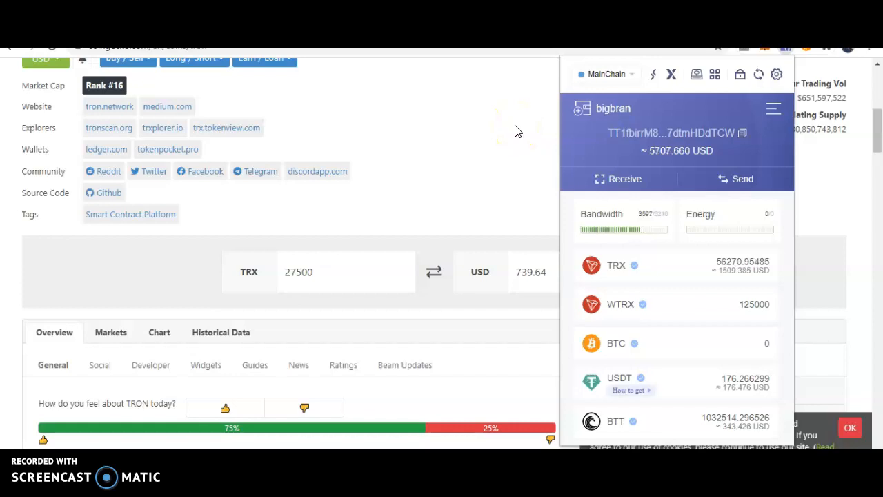
{"action": "left_click", "coordinate": [342, 270]}
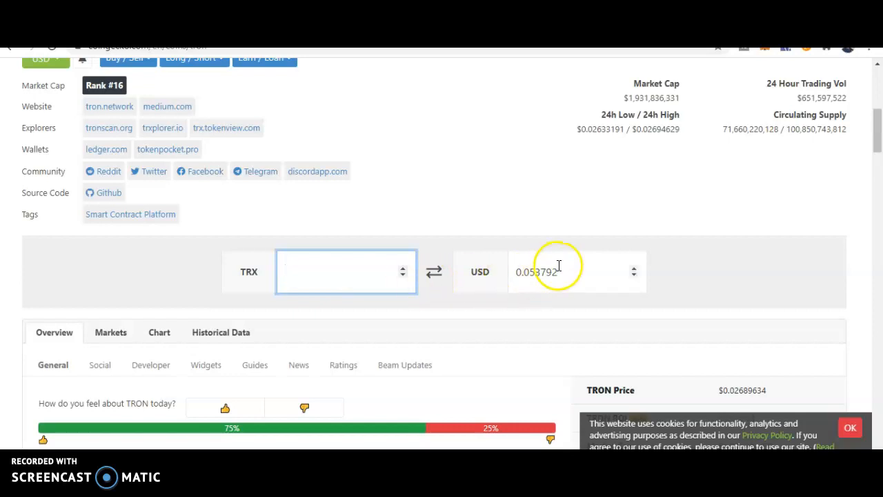
- Enter 10,000 TRX in the converter, reading 268.96 USD
{"action": "left_click", "coordinate": [577, 271]}
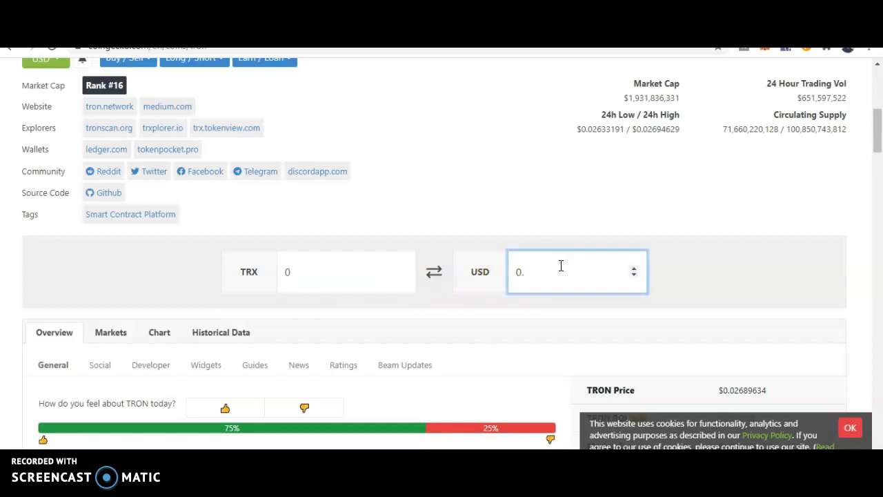
{"action": "type", "text": "25"}
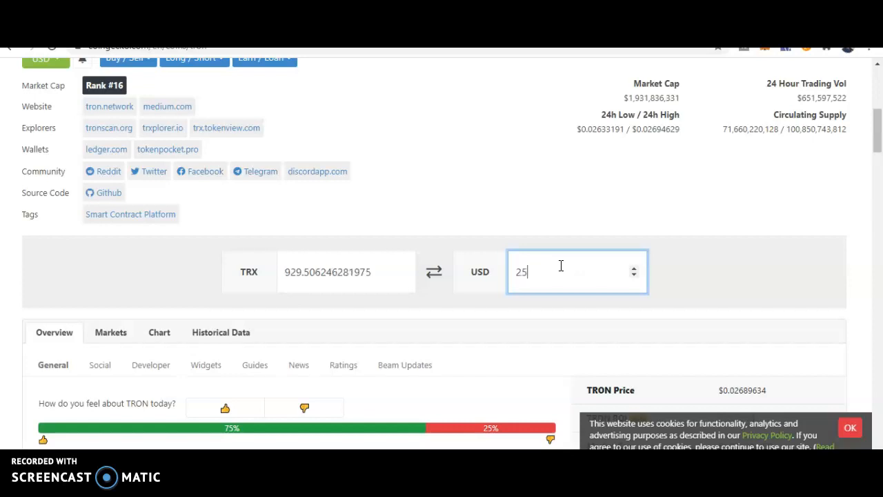
{"action": "type", "text": "0"}
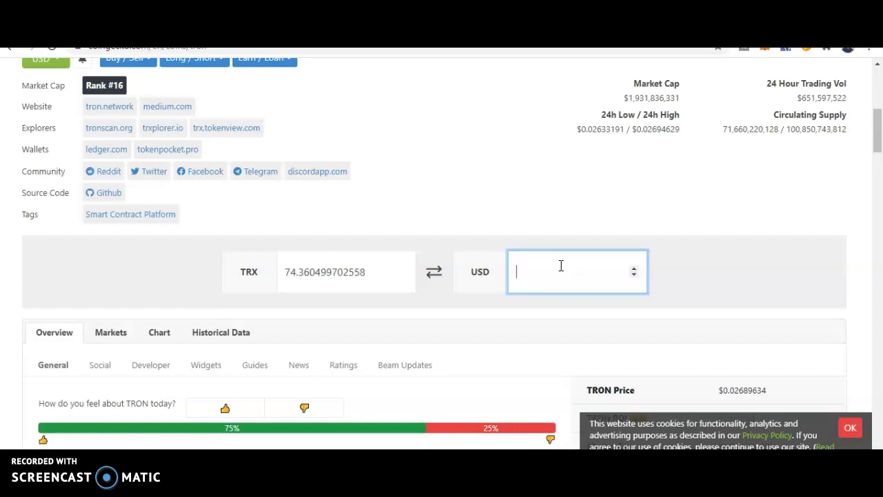
{"action": "left_click", "coordinate": [345, 271]}
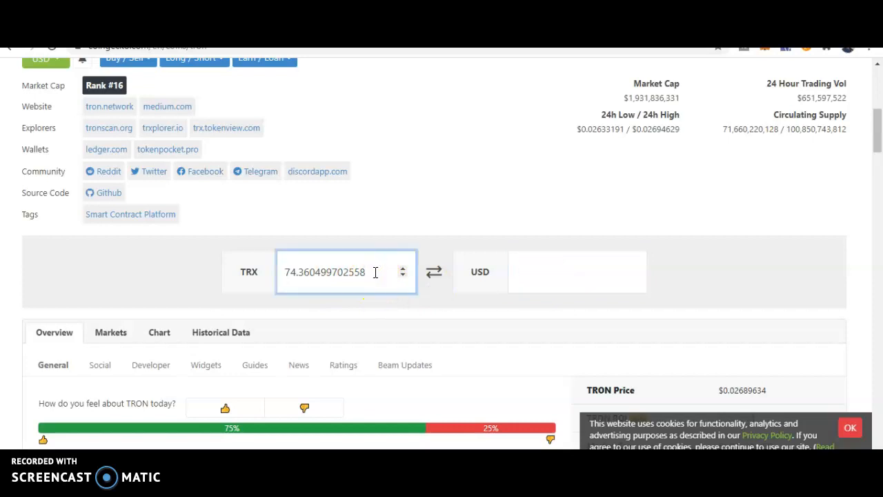
{"action": "type", "text": "74.3"}
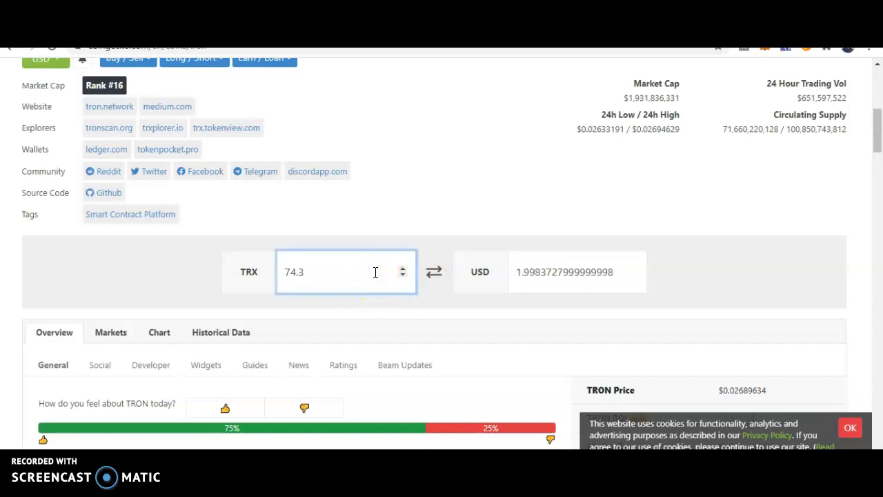
{"action": "type", "text": "10"}
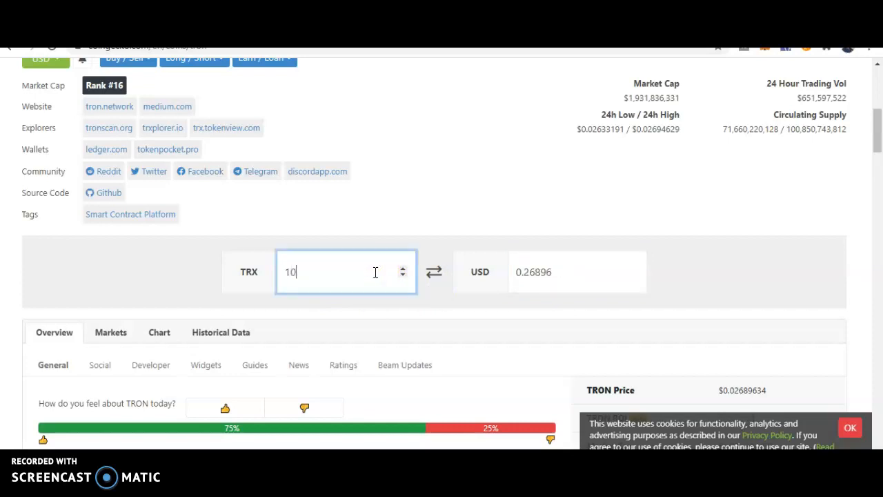
{"action": "type", "text": "000"}
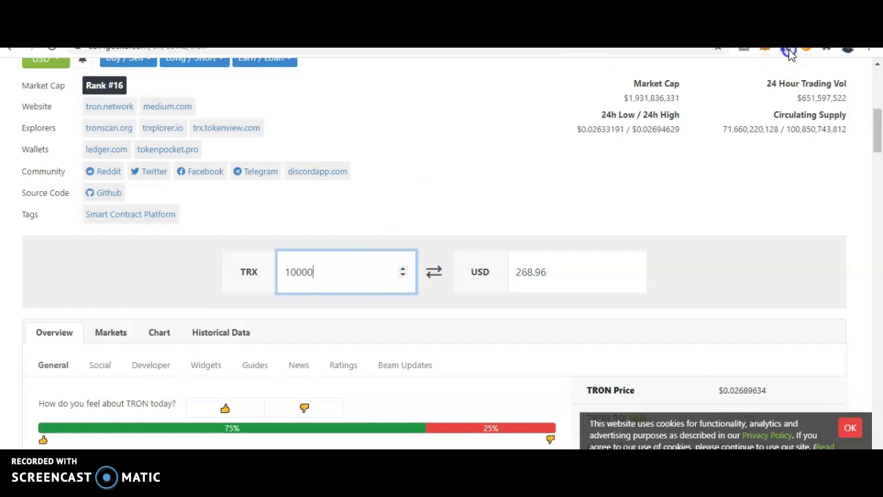
{"action": "left_click", "coordinate": [785, 49]}
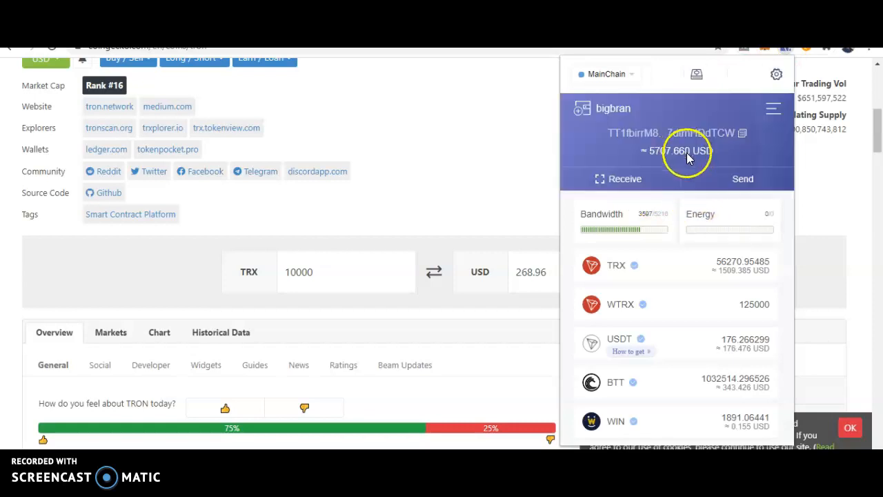
- Send 10,000 TRX to the first giveaway receiving address
{"action": "left_click", "coordinate": [743, 180]}
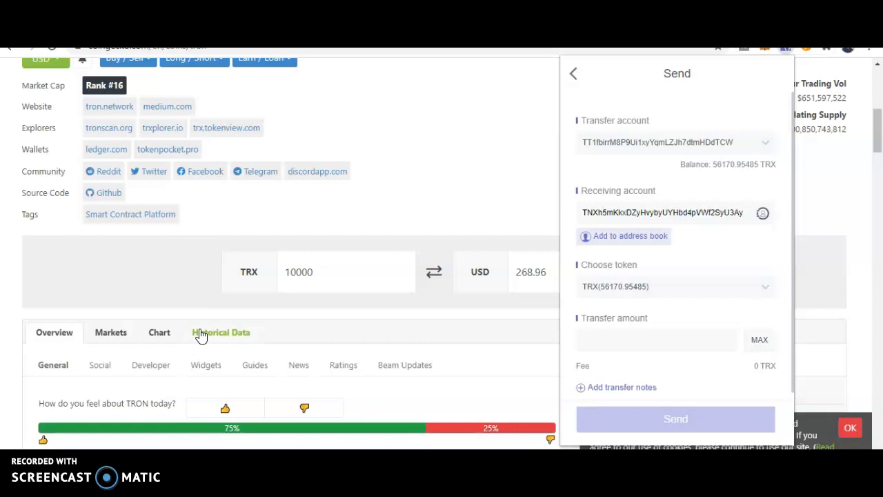
{"action": "mouse_move", "coordinate": [585, 367]}
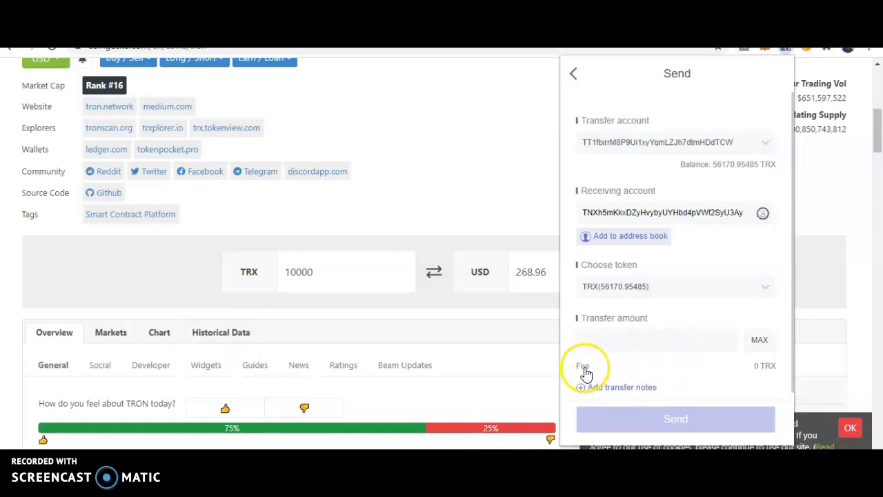
{"action": "left_click", "coordinate": [656, 340]}
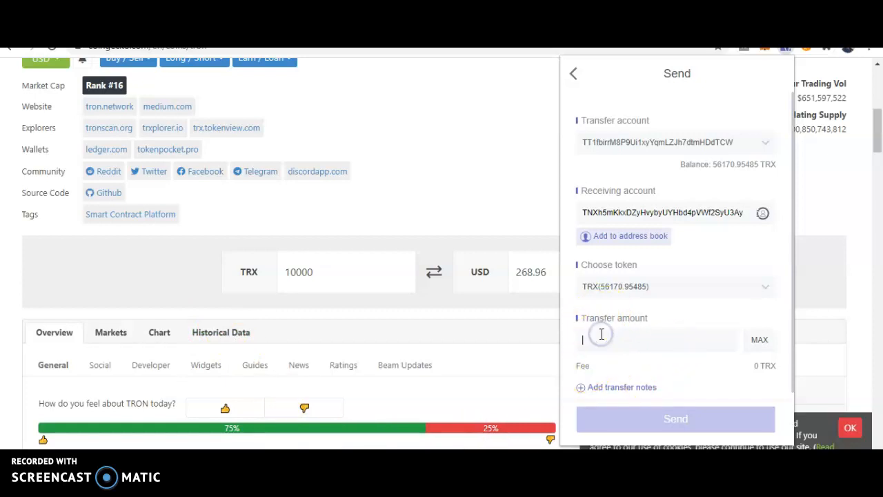
{"action": "type", "text": "10"}
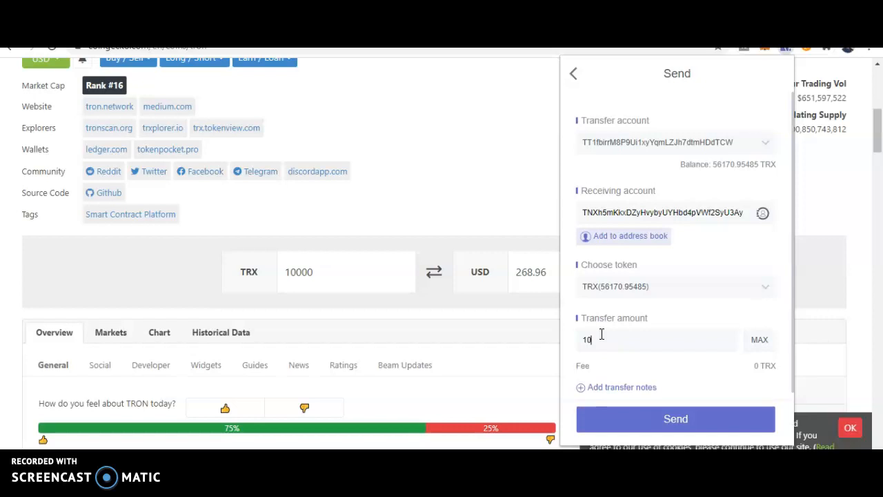
{"action": "type", "text": "000"}
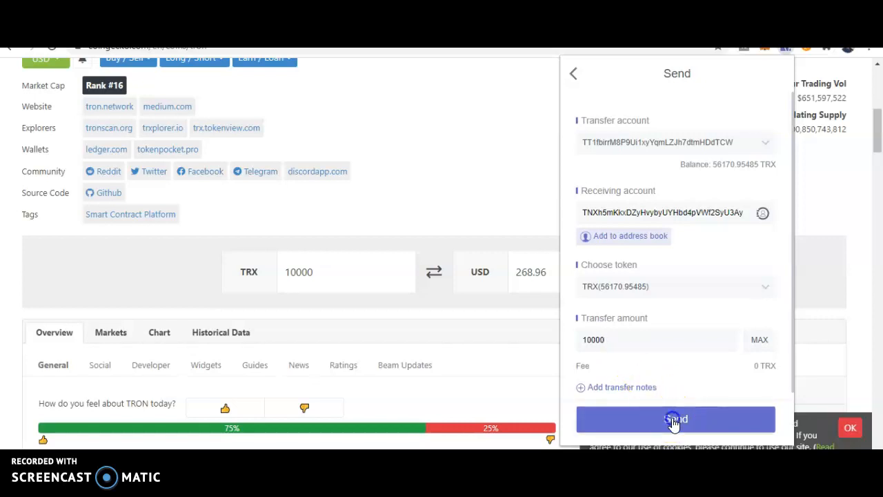
{"action": "left_click", "coordinate": [677, 420]}
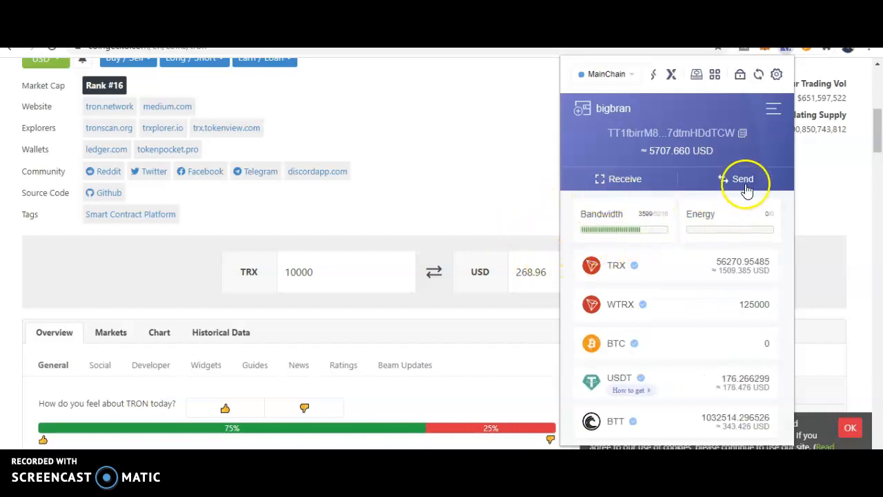
- Send a second 10,000 TRX to a different receiving address, leaving 36,170.95 TRX
{"action": "left_click", "coordinate": [742, 179]}
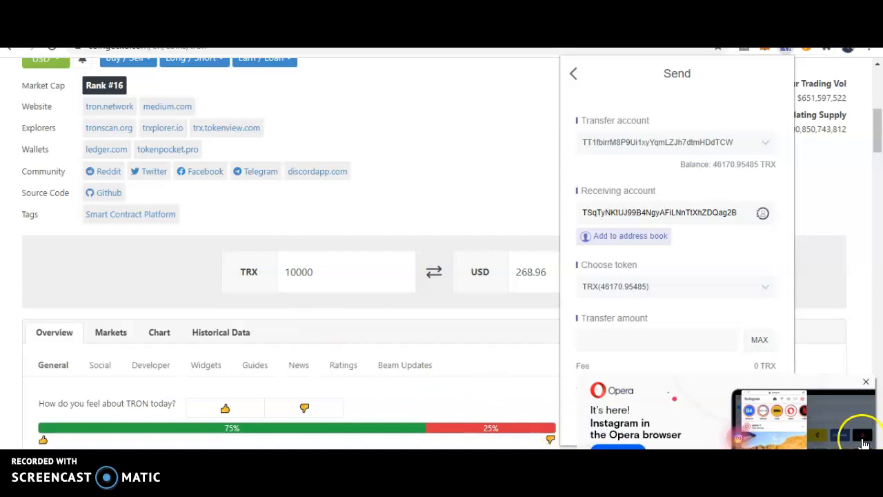
{"action": "left_click", "coordinate": [865, 381]}
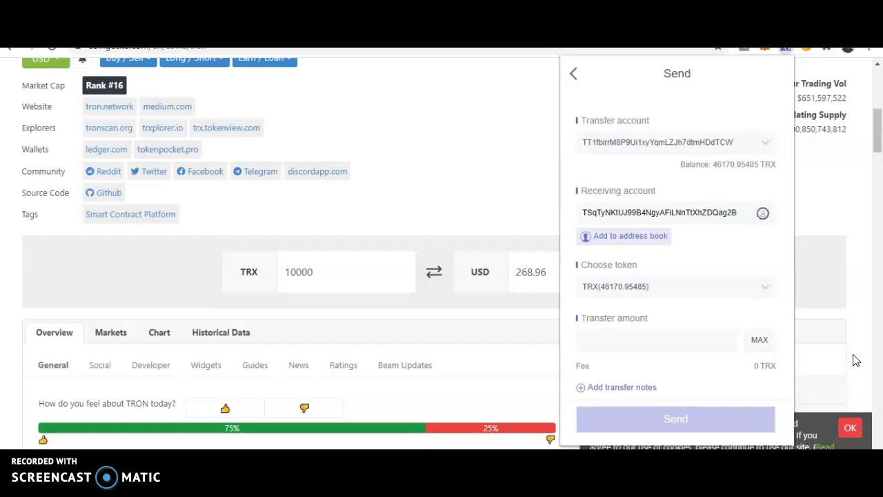
{"action": "mouse_move", "coordinate": [859, 354]}
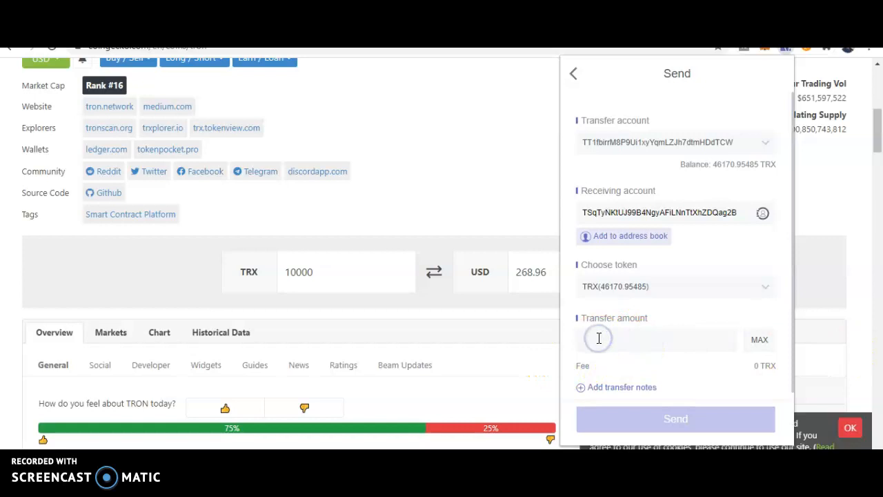
{"action": "type", "text": "100"}
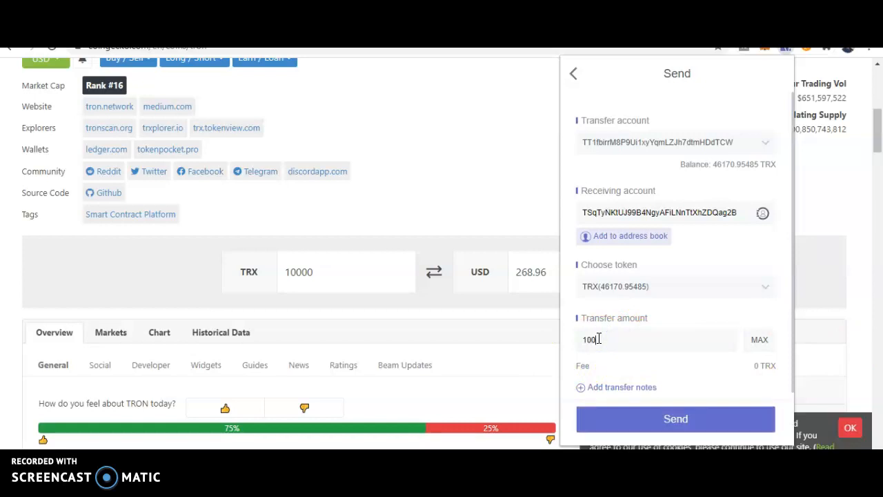
{"action": "type", "text": "00"}
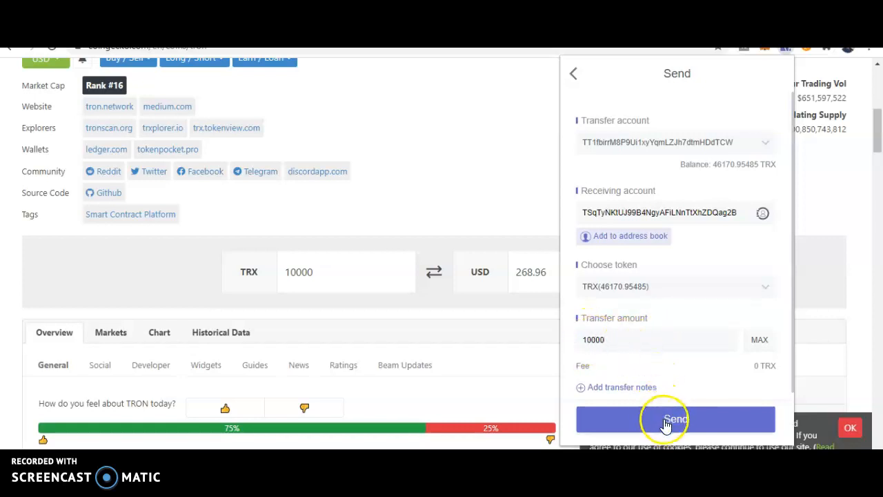
{"action": "left_click", "coordinate": [677, 420]}
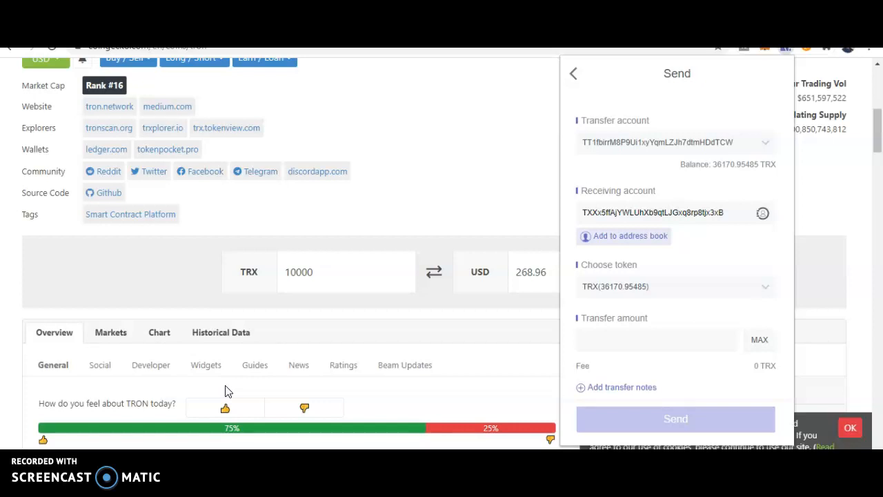
{"action": "mouse_move", "coordinate": [560, 408]}
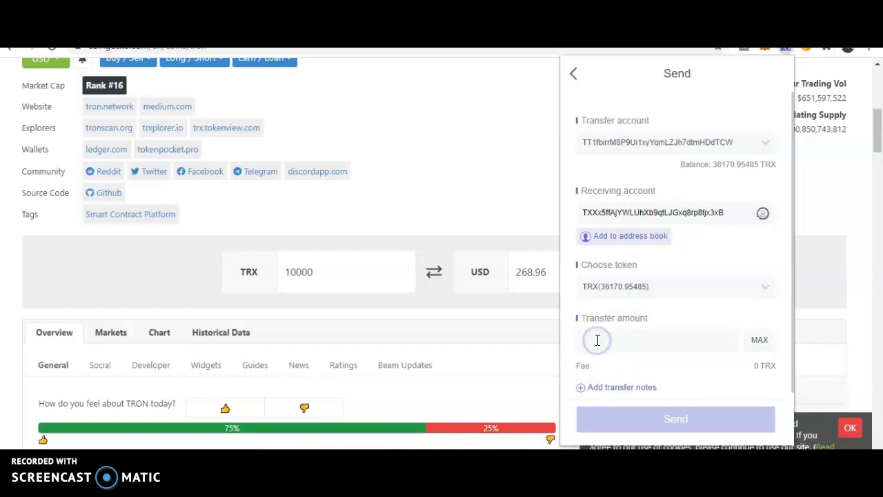
- Send a third 10,000 TRX transfer, leaving 26,270.95 TRX in the wallet
{"action": "type", "text": "10"}
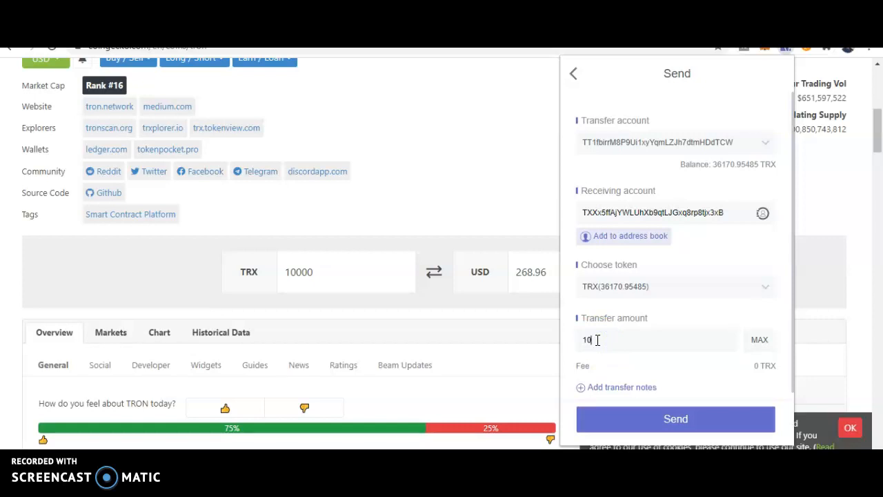
{"action": "type", "text": "000"}
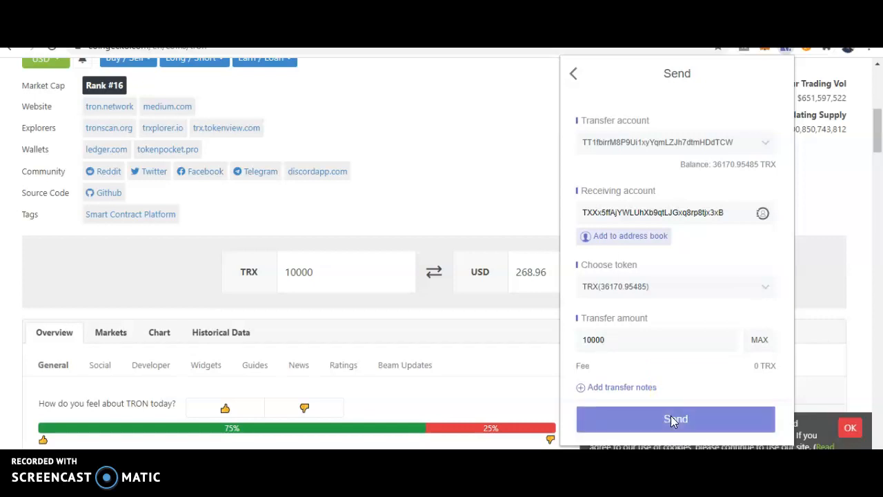
{"action": "left_click", "coordinate": [676, 420]}
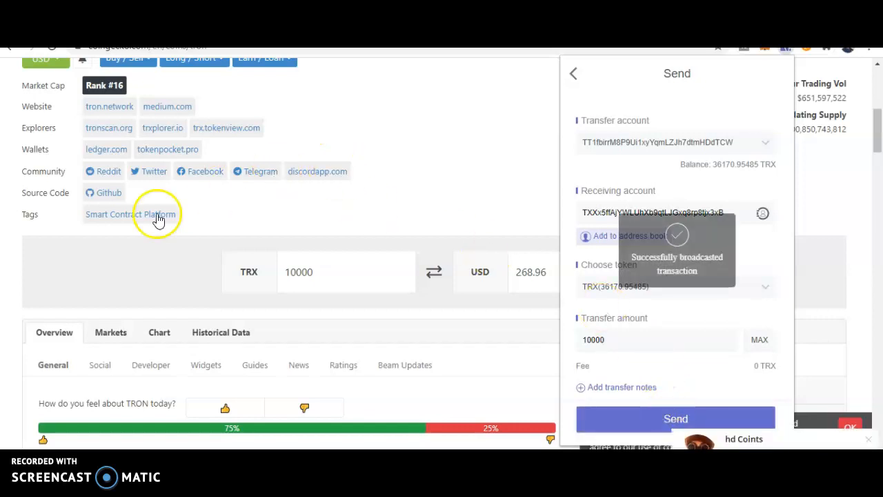
{"action": "left_click", "coordinate": [574, 74]}
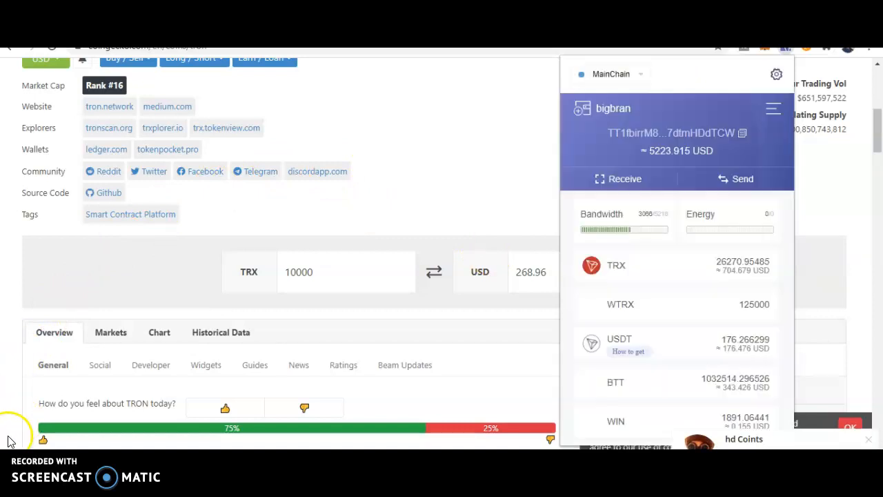